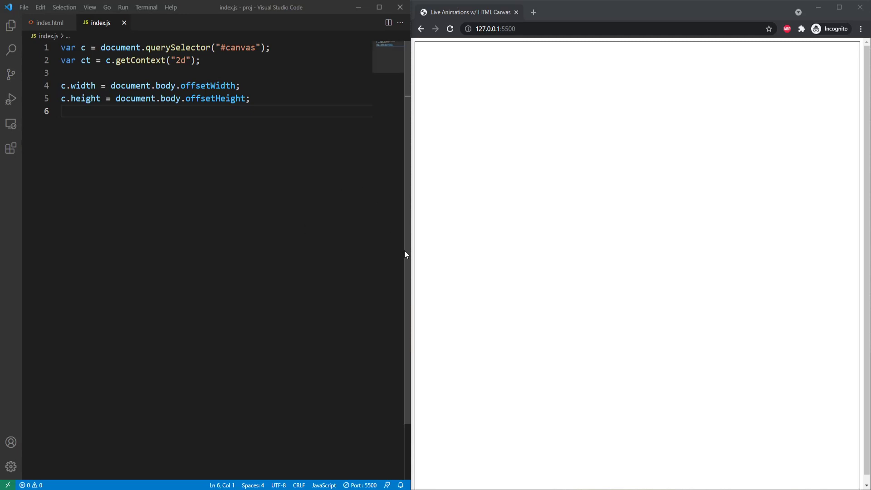
mouse_move(125, 203)
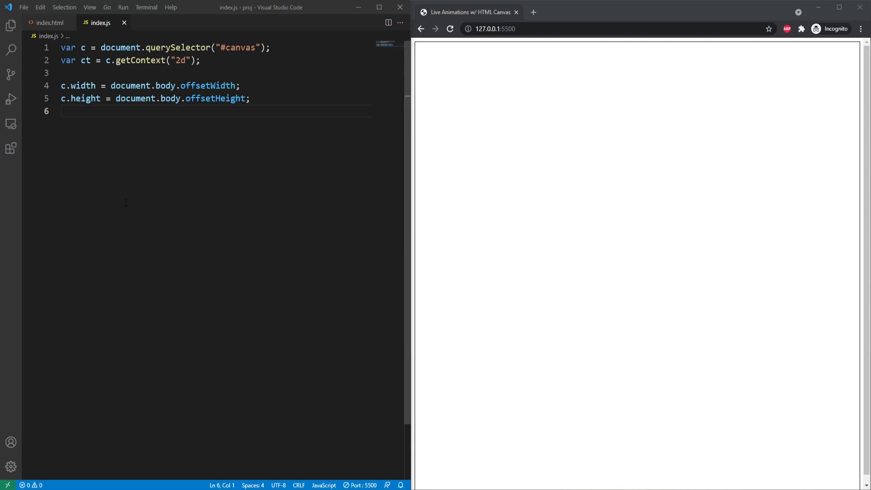
mouse_move(487, 135)
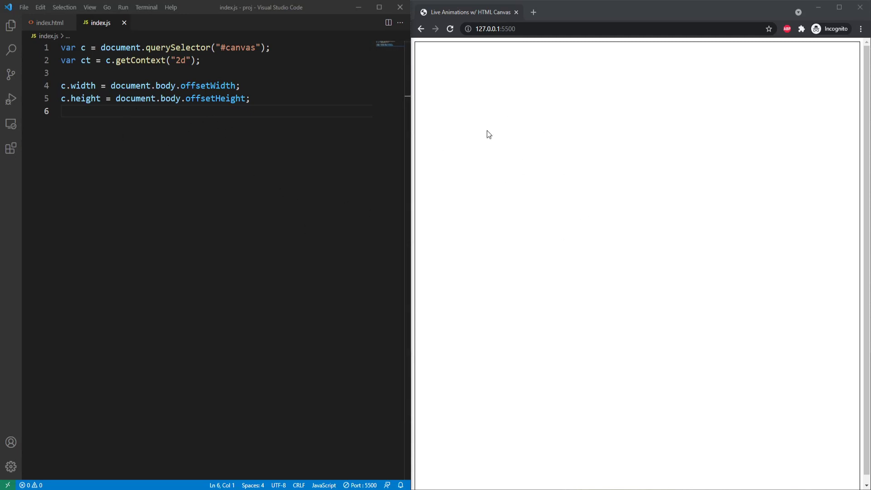
mouse_move(621, 310)
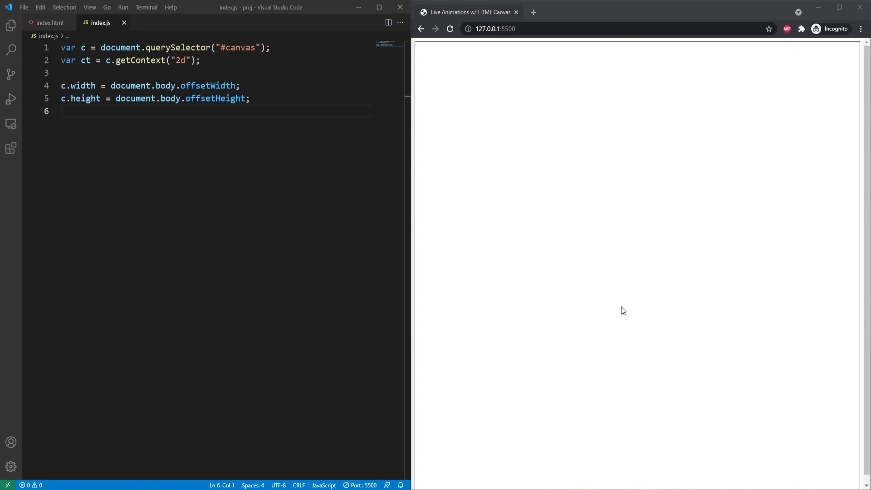
mouse_move(726, 370)
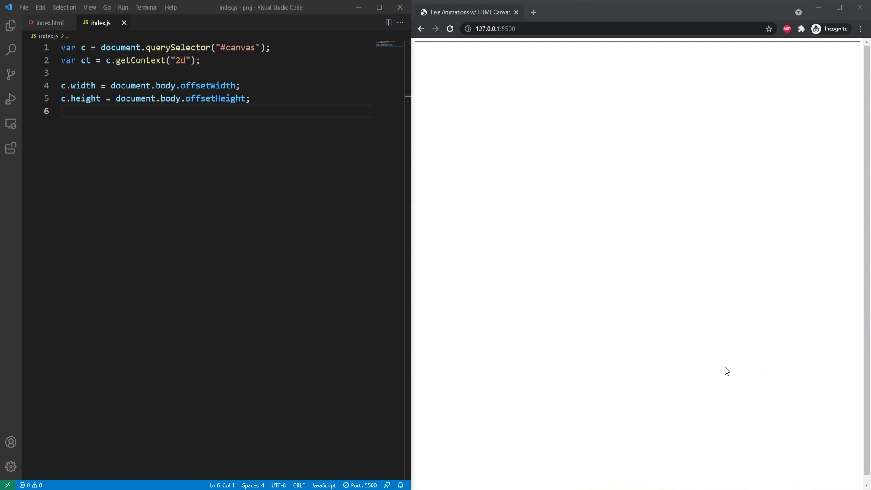
mouse_move(573, 135)
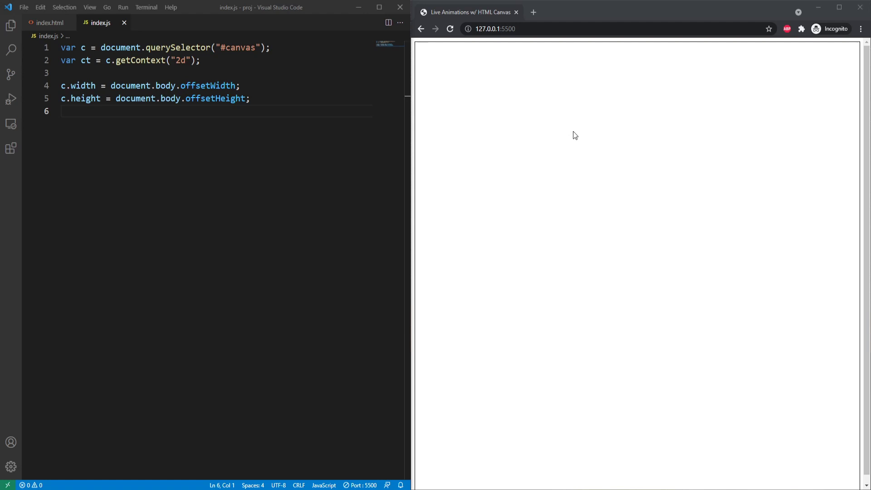
mouse_move(550, 169)
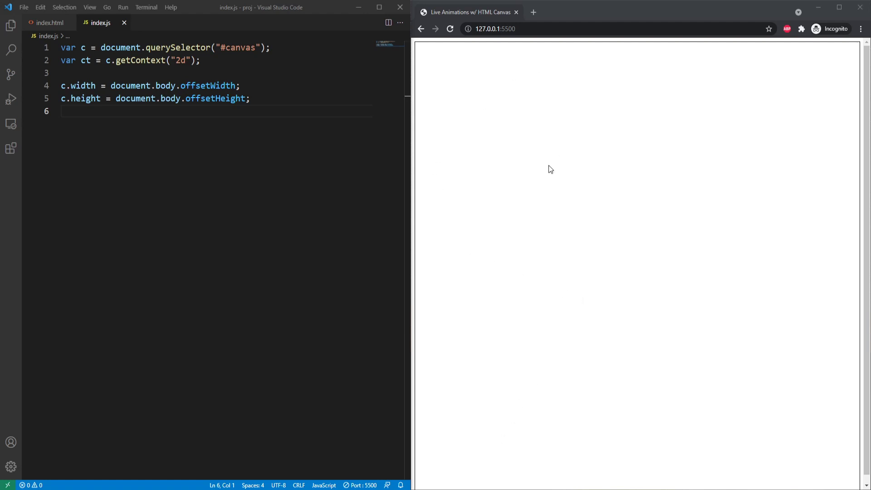
mouse_move(391, 370)
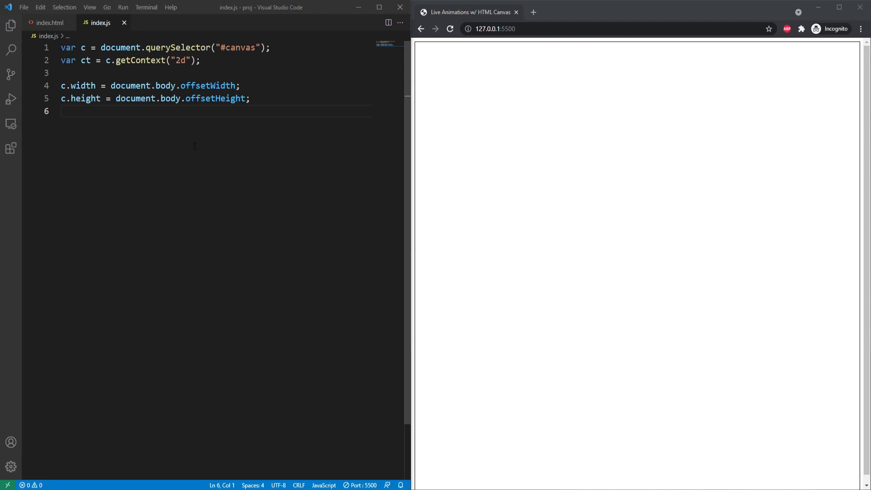
mouse_move(397, 173)
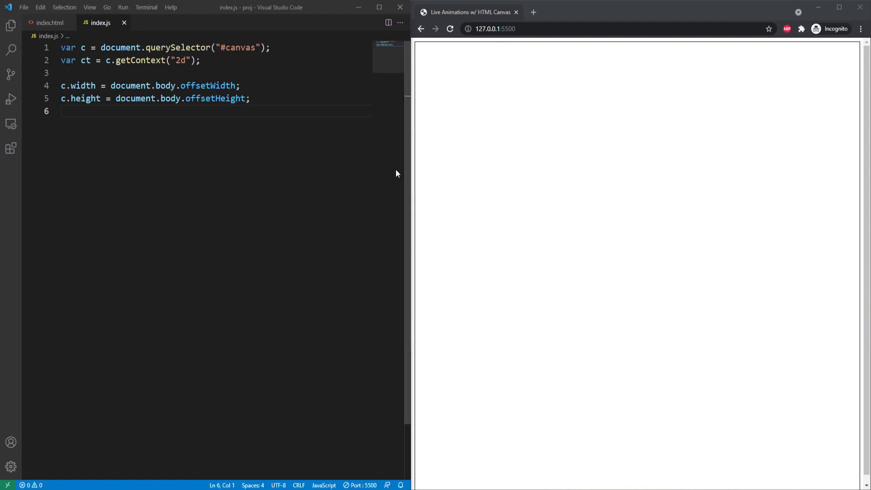
mouse_move(479, 204)
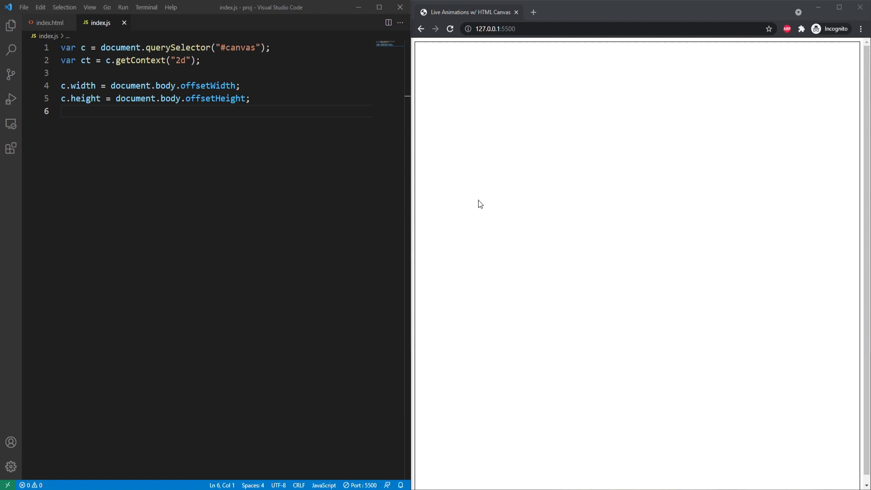
mouse_move(552, 175)
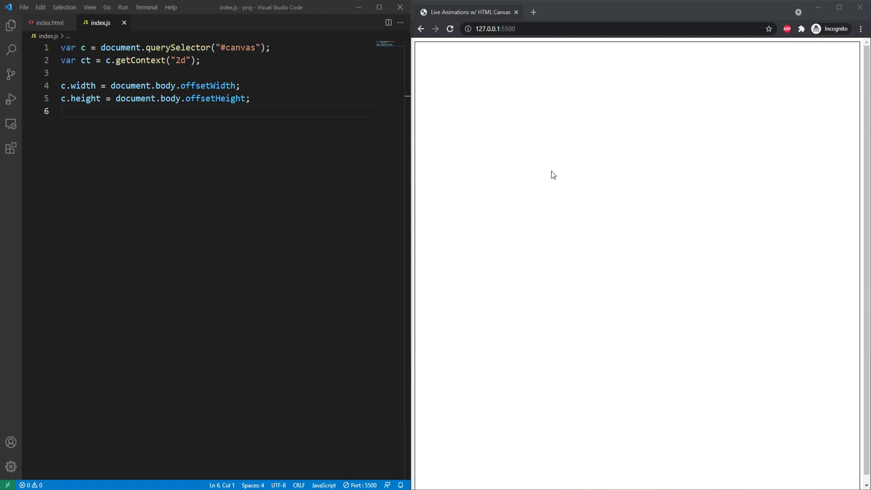
mouse_move(539, 195)
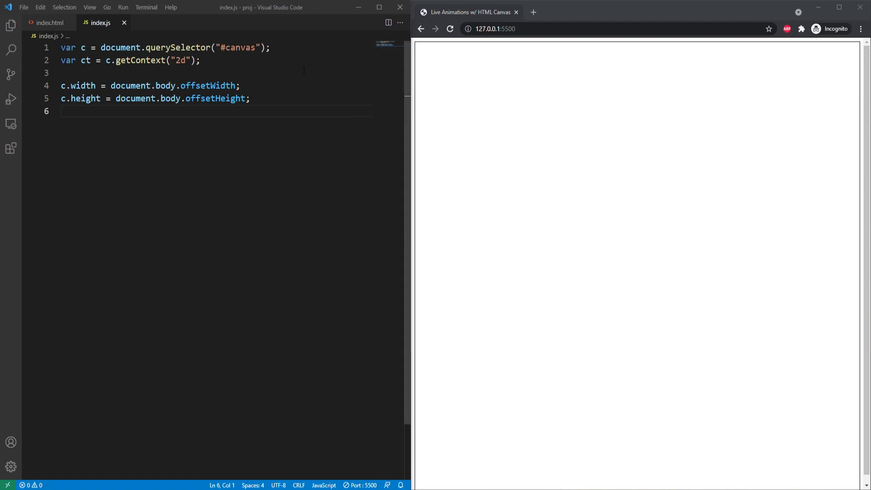
mouse_move(594, 178)
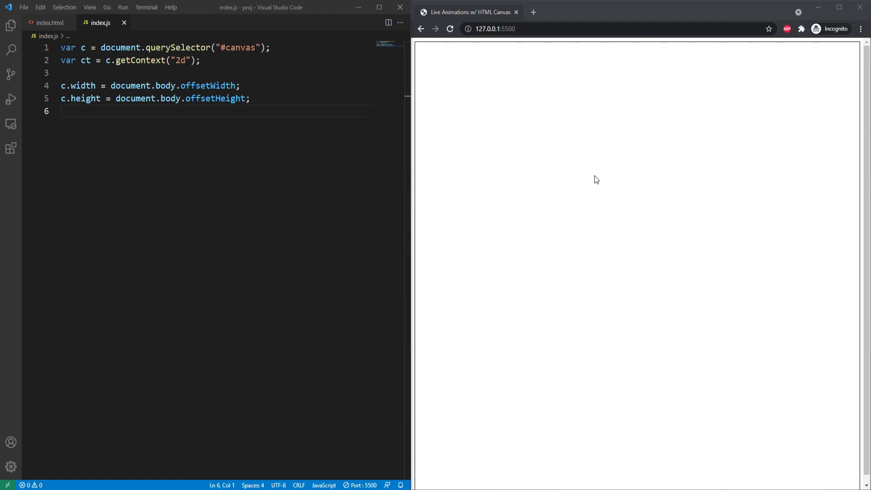
mouse_move(656, 227)
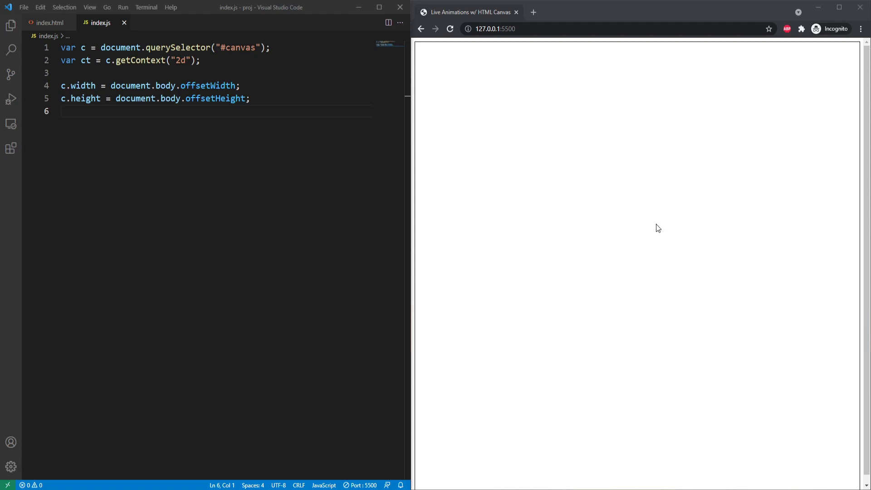
mouse_move(542, 75)
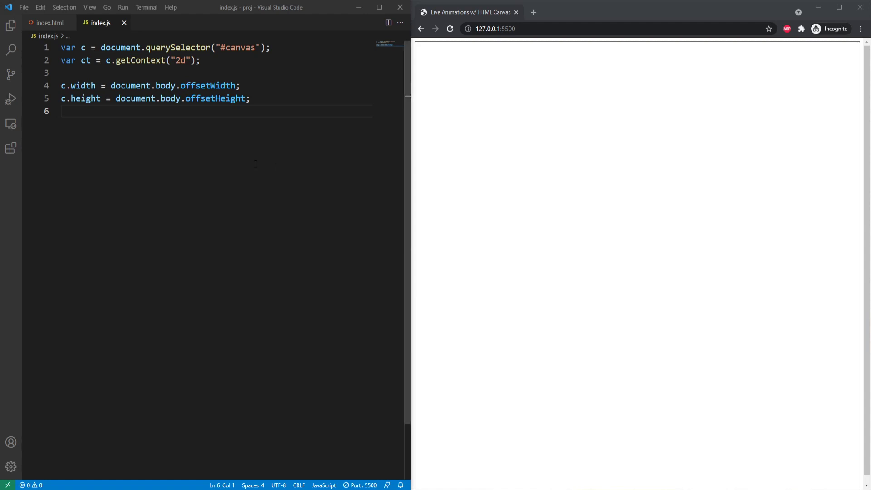
mouse_move(531, 174)
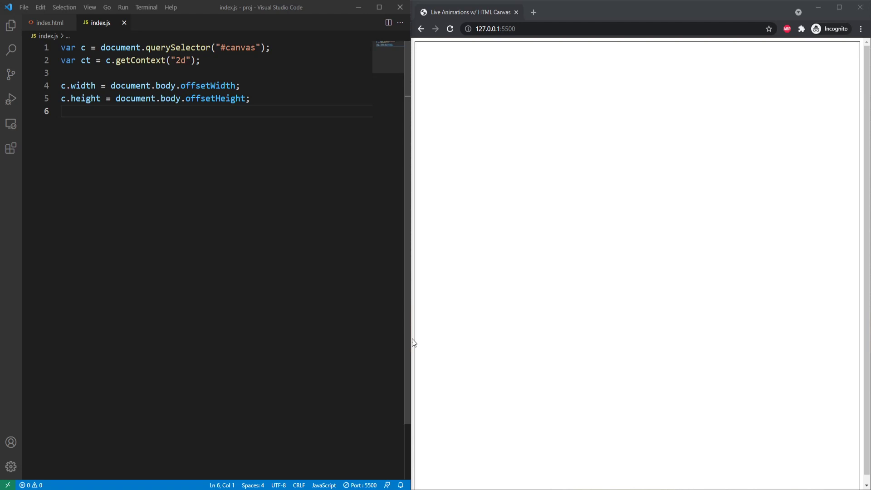
mouse_move(180, 342)
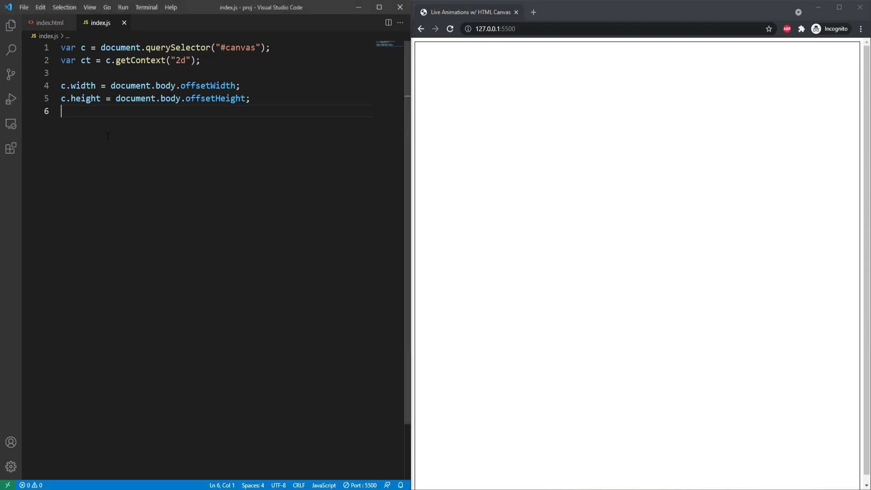
- Write empty function draw() { } and function update() { } below the canvas sizing code
key(Enter)
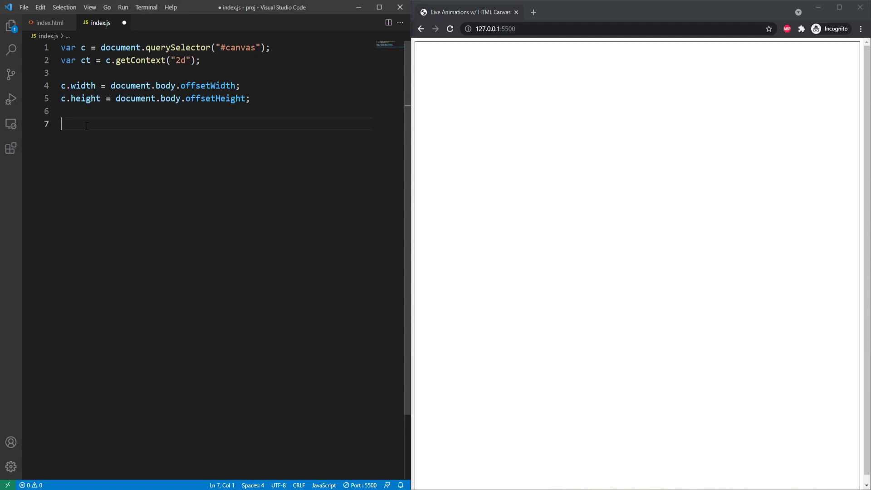
text(function draw)
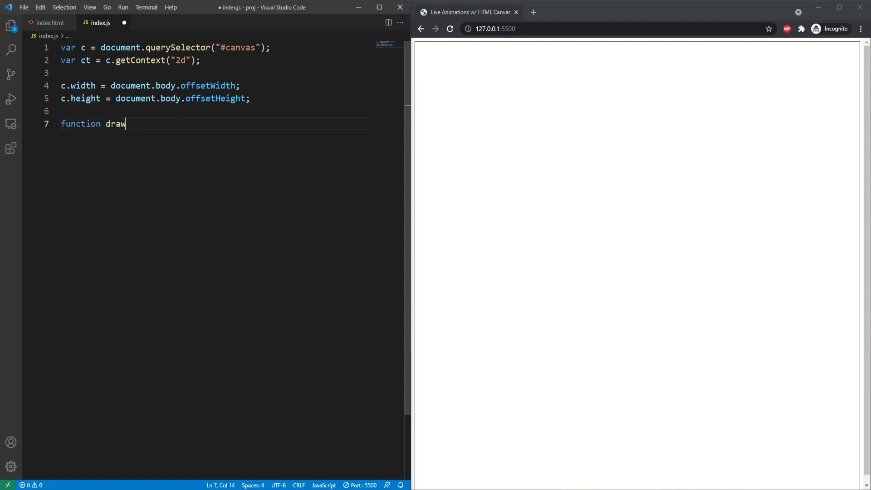
text(() {)
text(function upd)
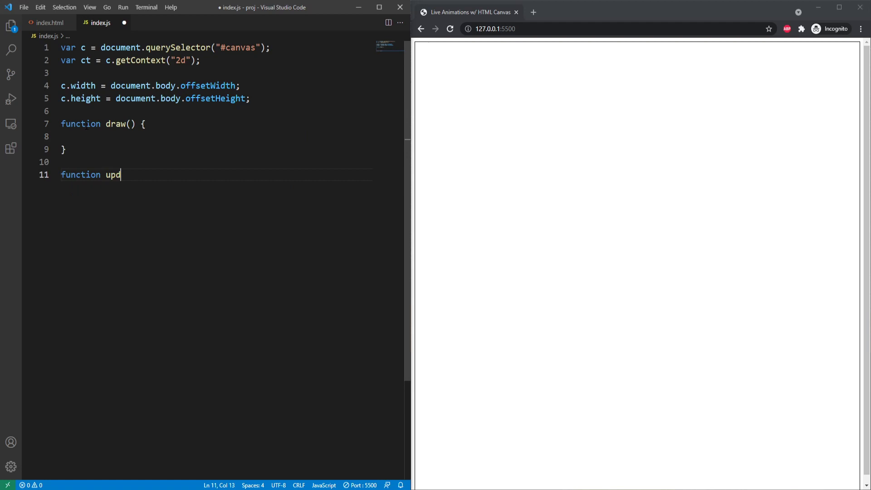
text(ate() {)
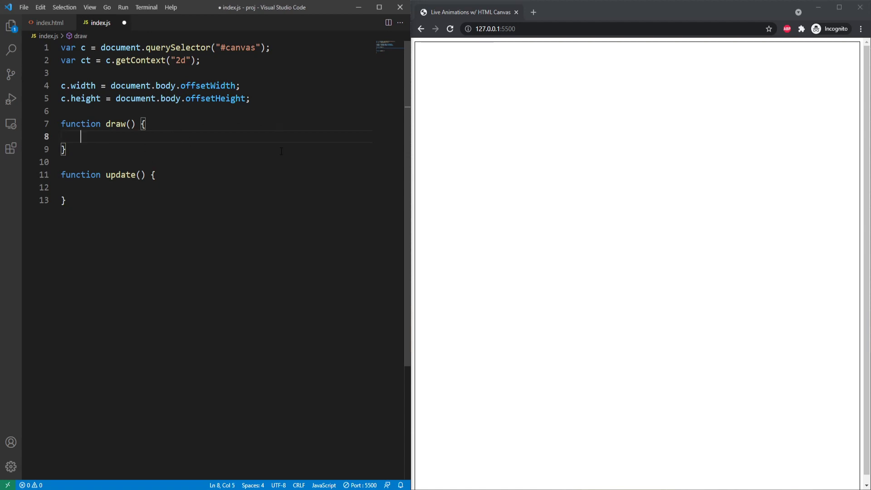
mouse_move(213, 137)
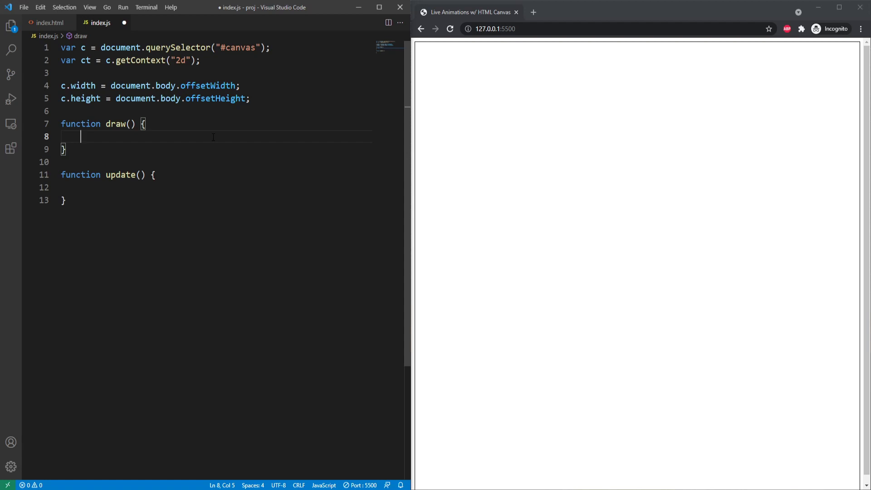
- In draw(), begin a path and start fillRect with x as Math.random()*c.width
text(ct)
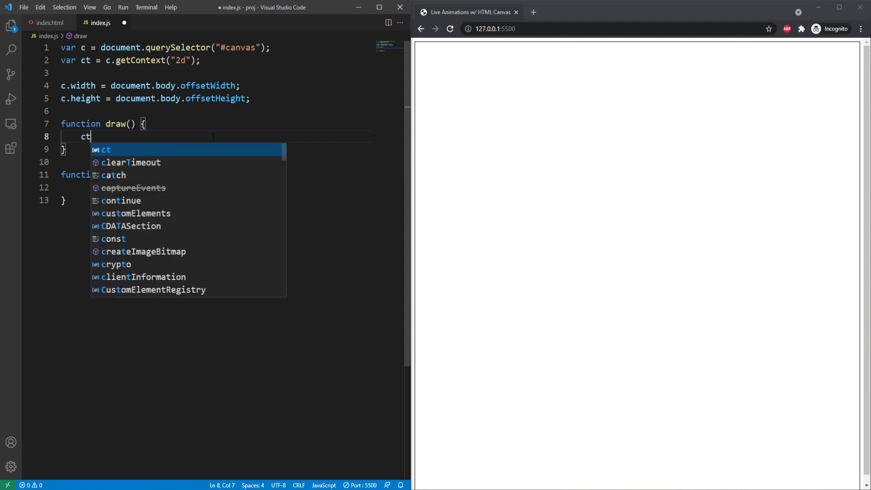
text(.beginP)
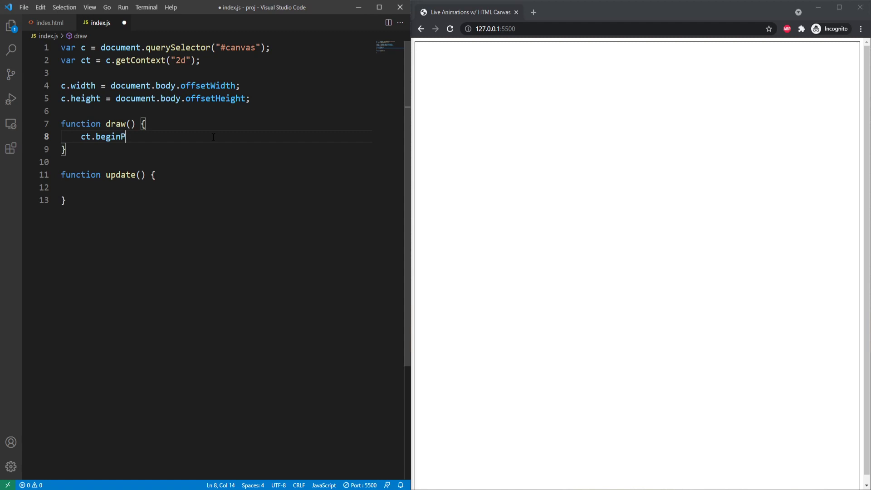
text(ath()length)
text(c)
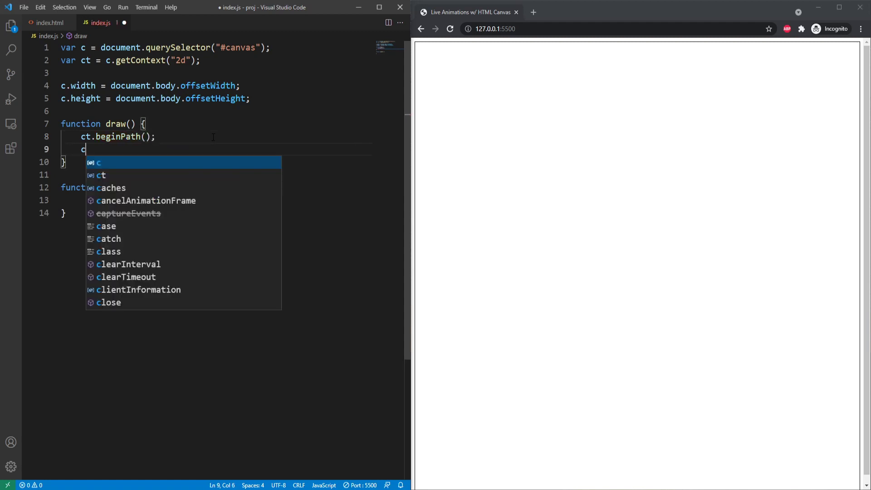
text(t.fillRec)
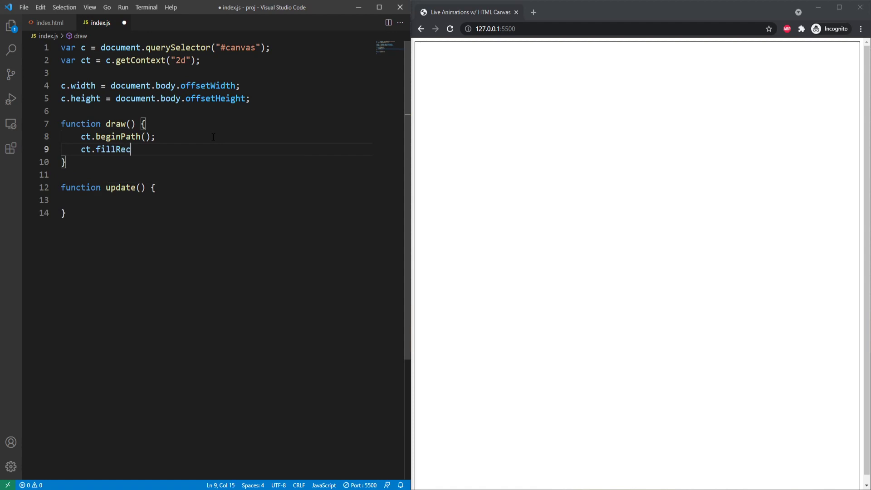
text(())
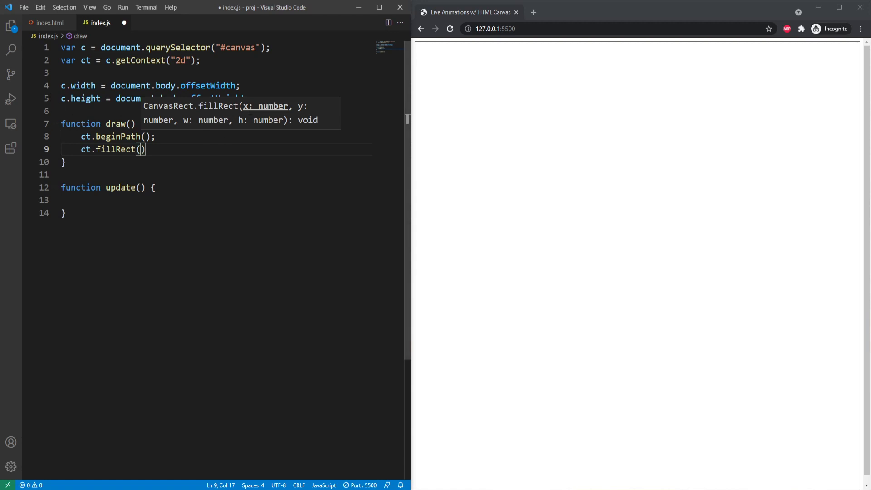
text(Math.random*)
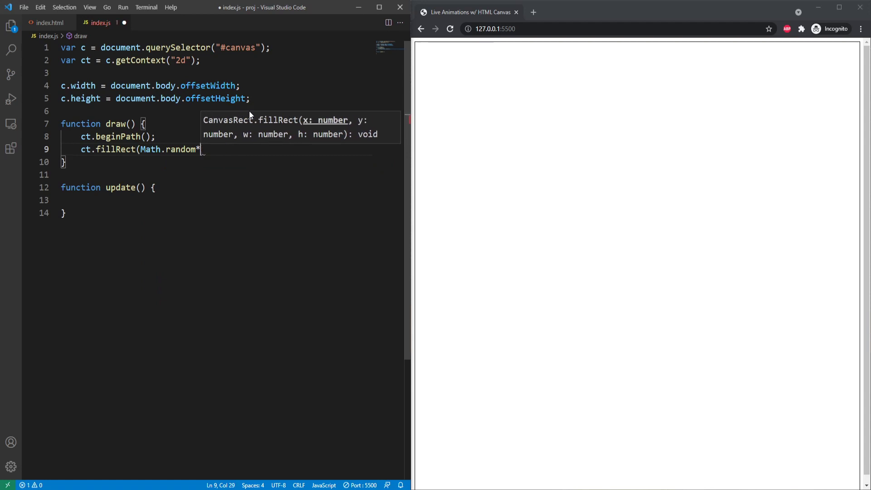
text(())
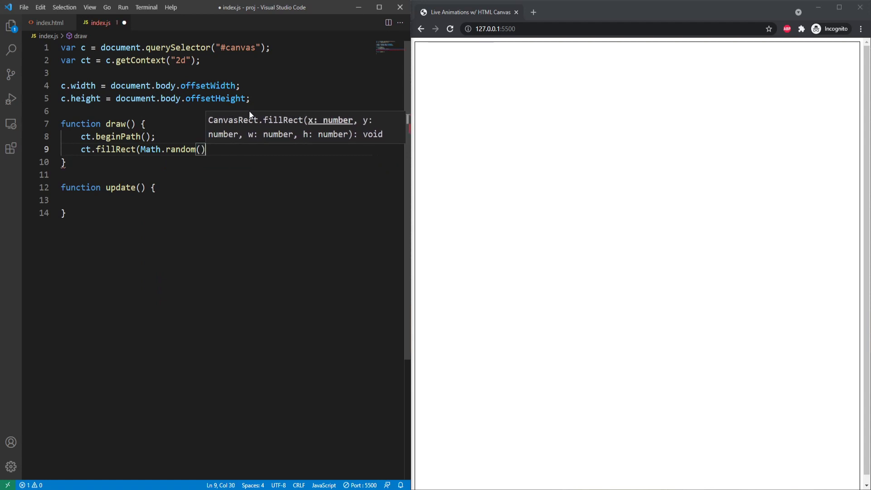
double_click(182, 148)
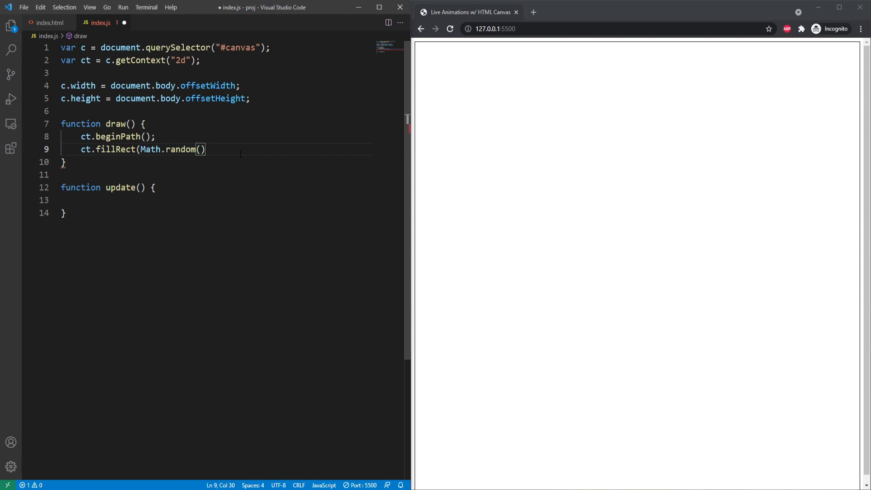
text(*)
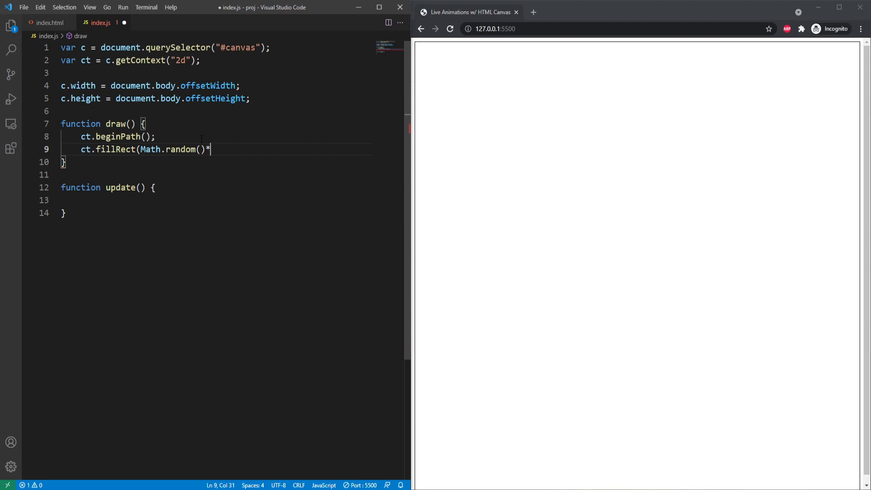
mouse_move(226, 136)
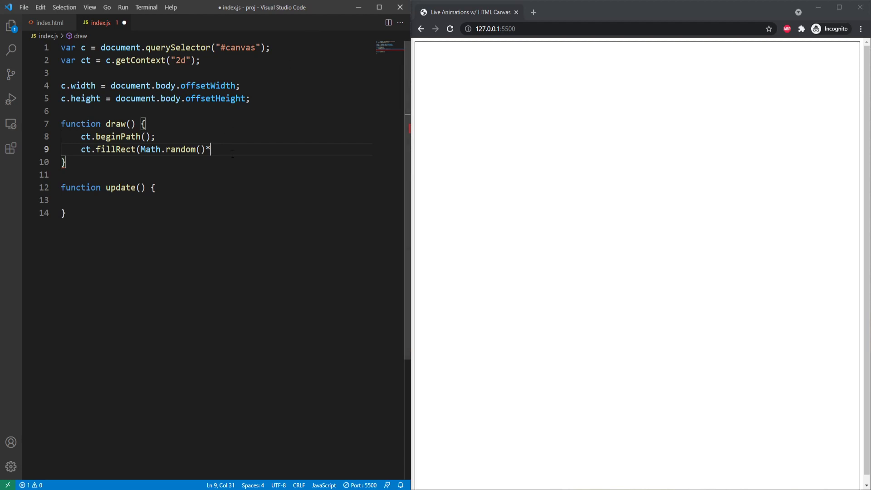
mouse_move(692, 117)
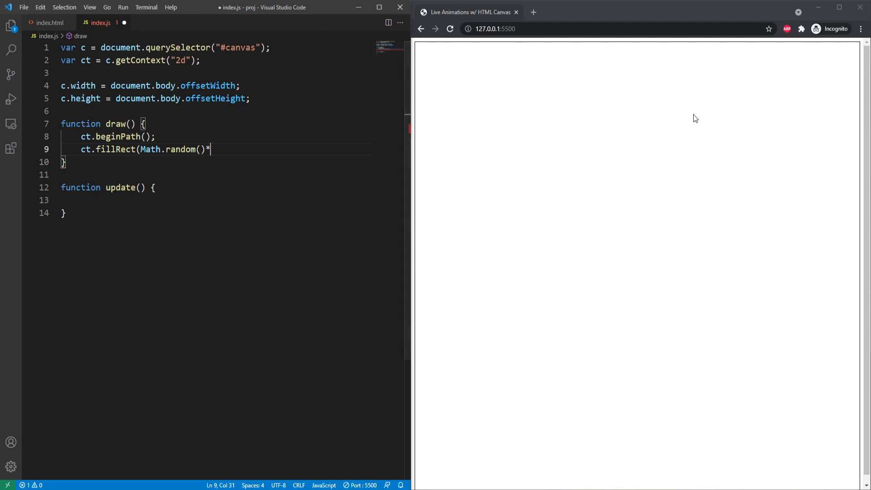
text(c.width)
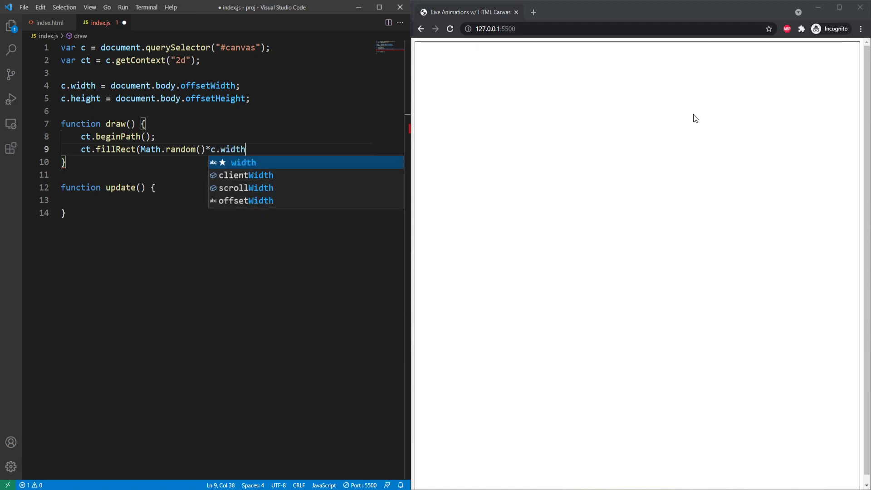
text(,)
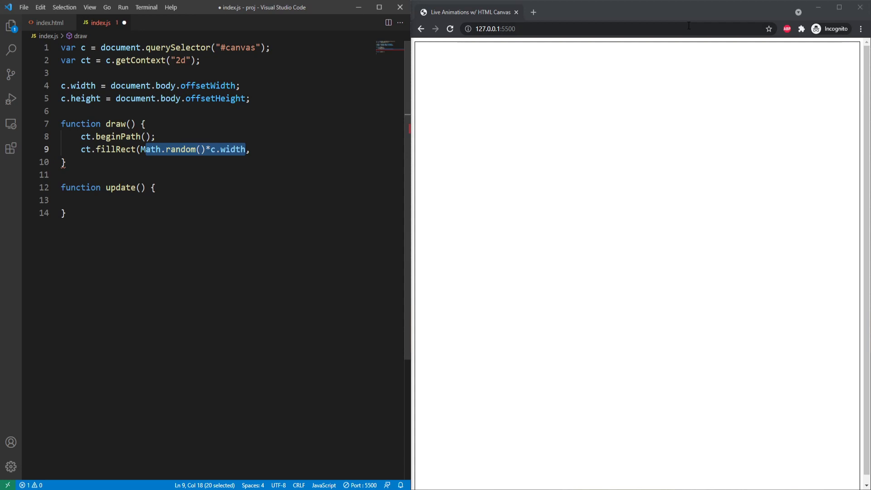
- Finish fillRect with Math.random()*c.height, 50, 50, add ct.closePath(), and leave blank lines after update()
text(M)
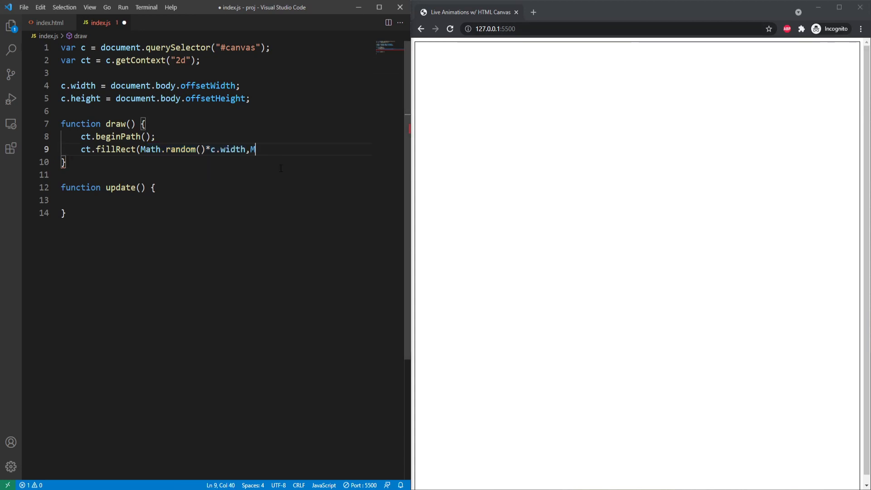
text(ath.random()*c)
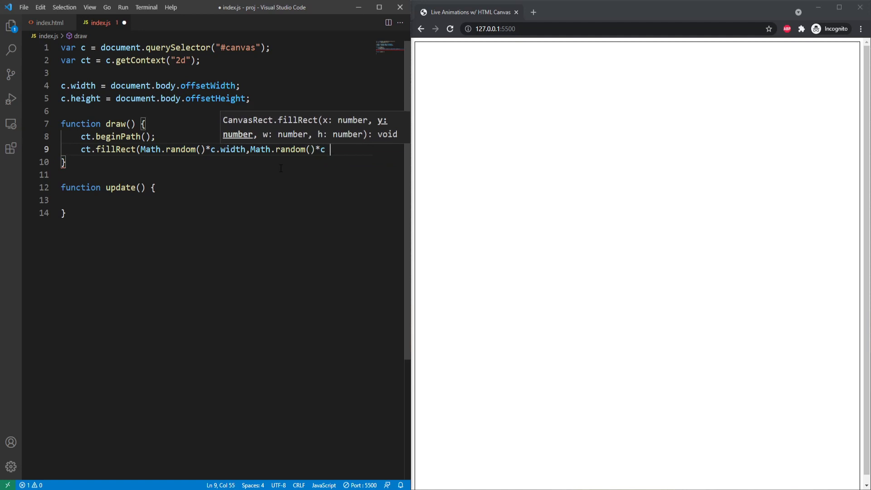
text(.height,)
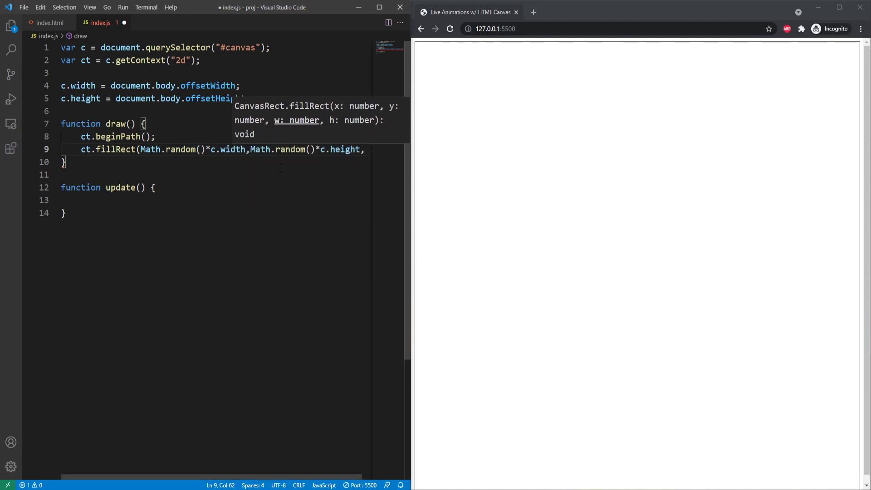
text(50,50)
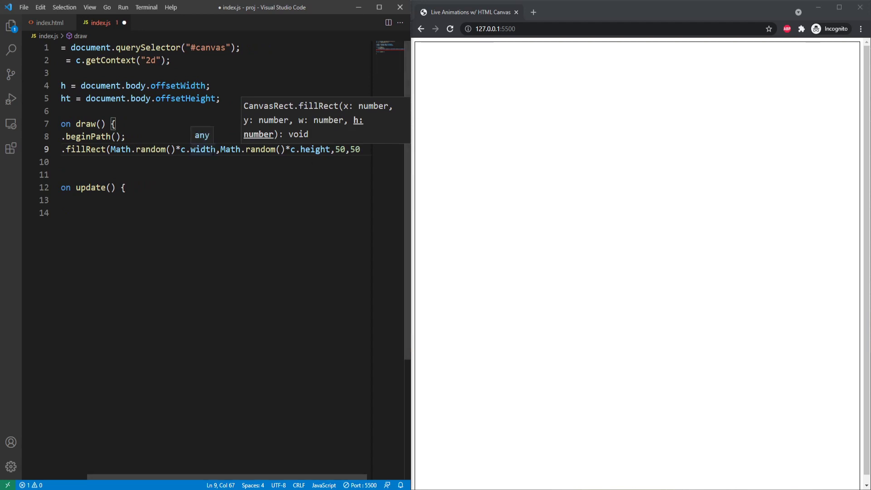
text(ct.cl)
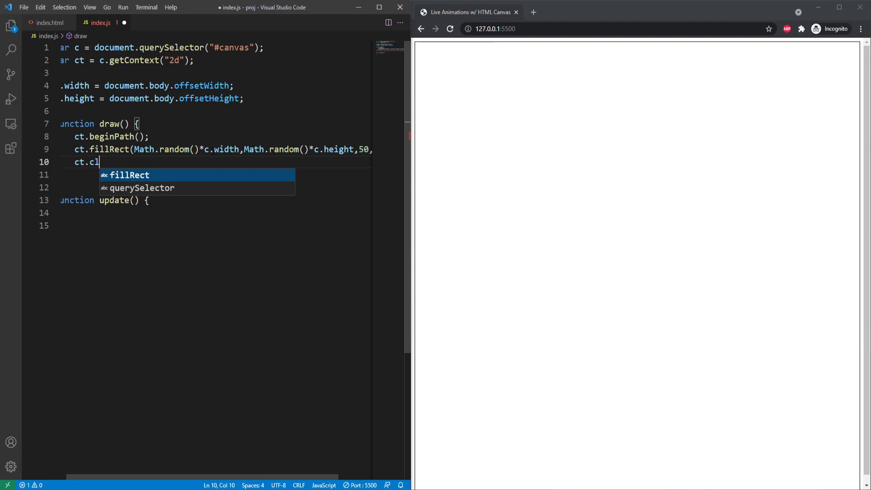
text(osePath();)
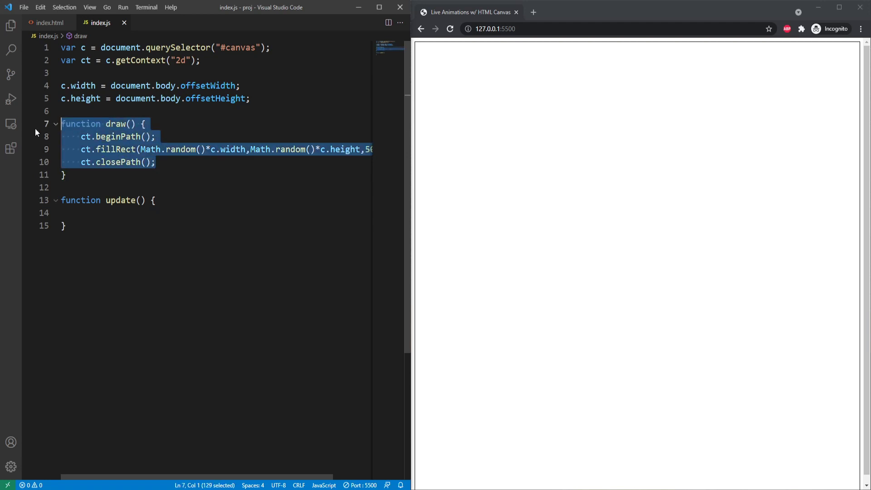
click(67, 175)
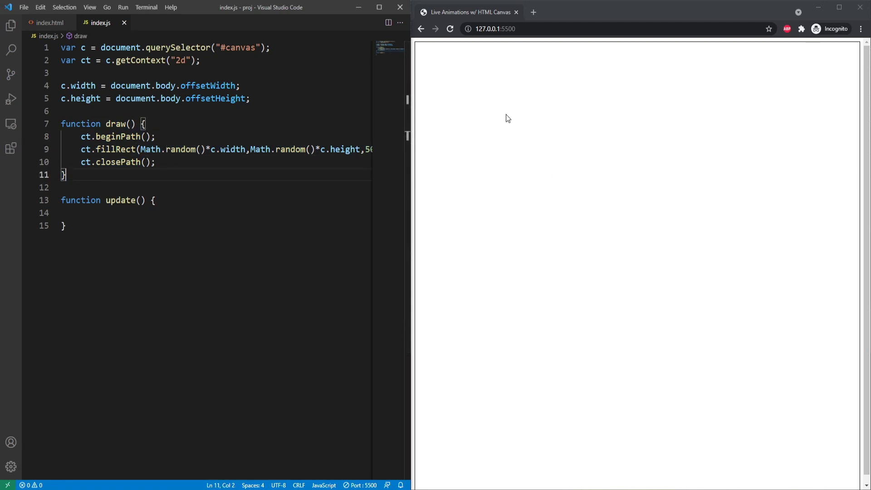
mouse_move(543, 81)
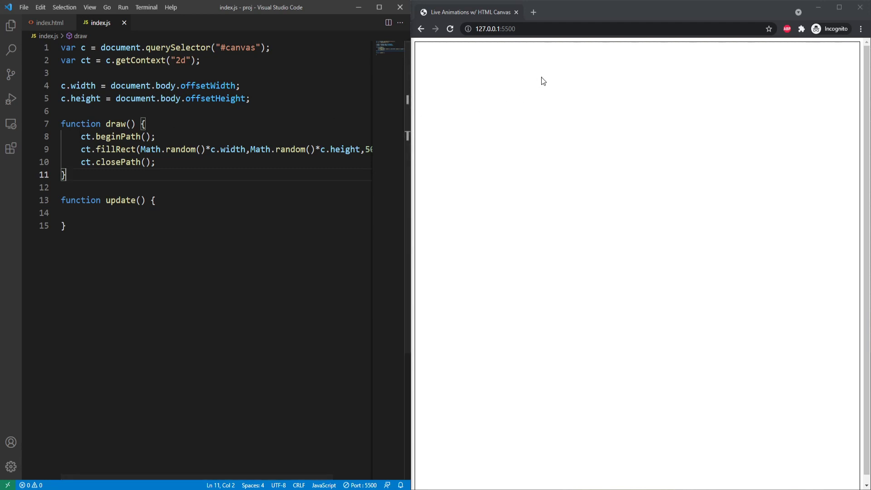
mouse_move(688, 135)
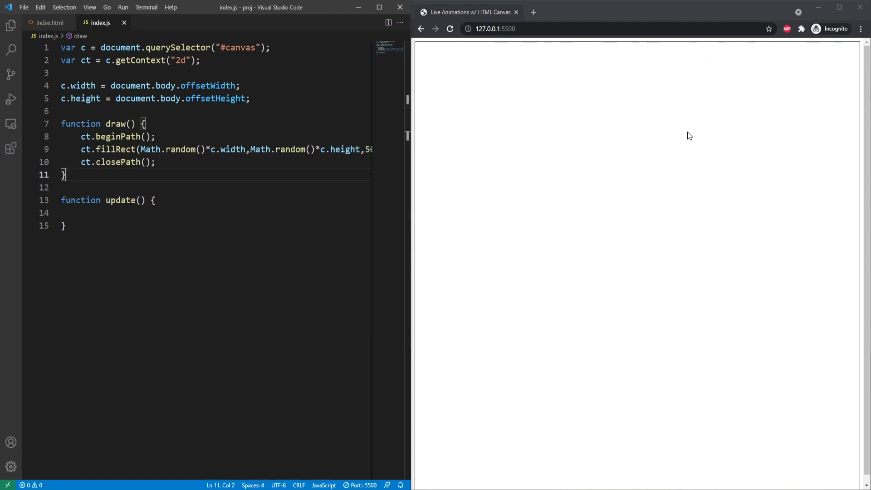
mouse_move(439, 92)
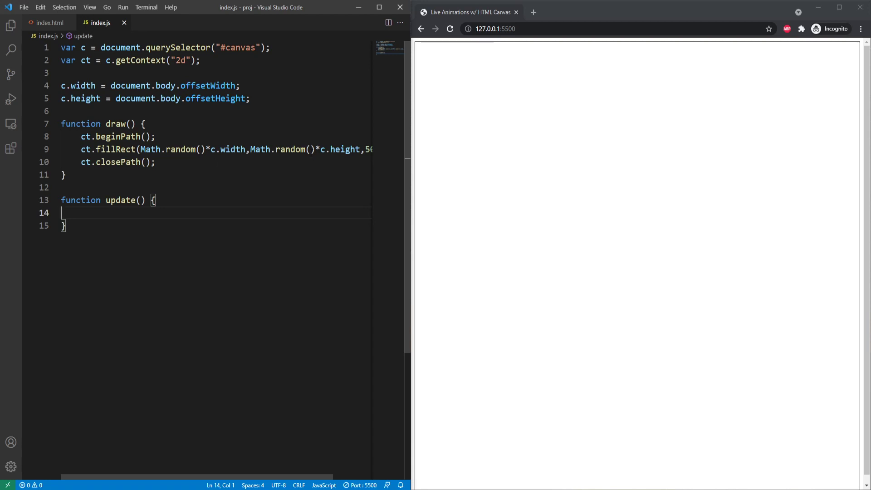
click(70, 225)
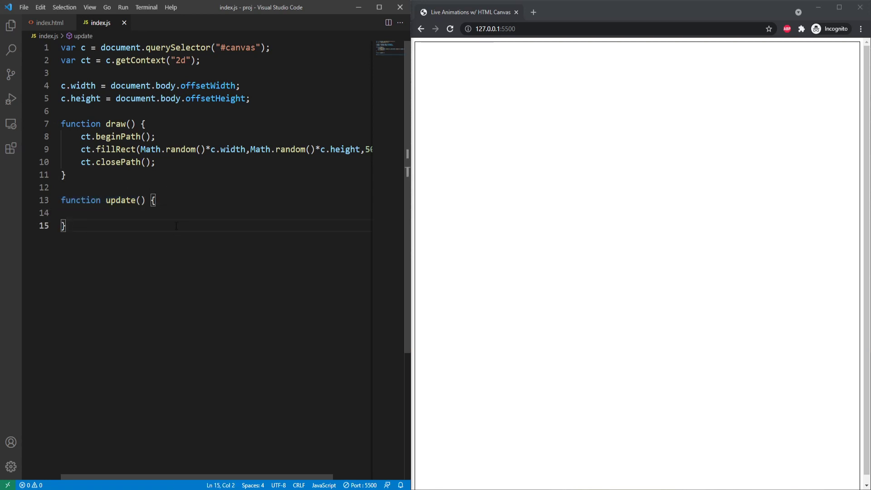
key(Enter)
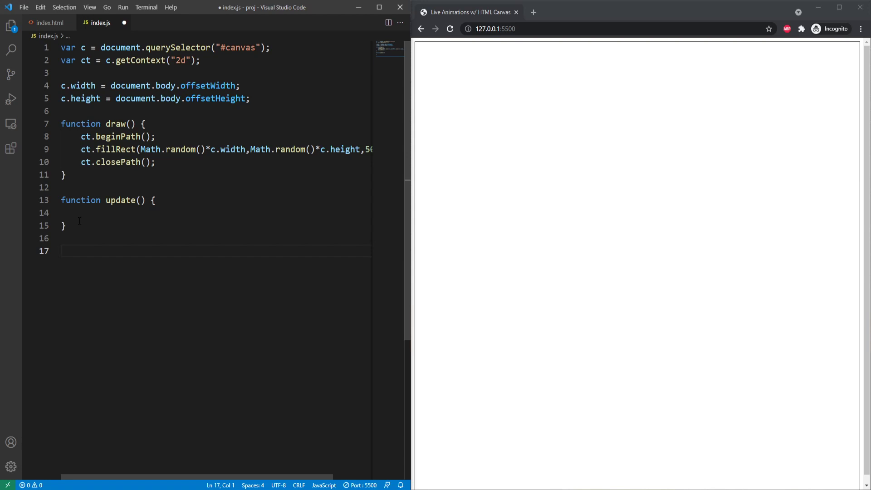
mouse_move(113, 220)
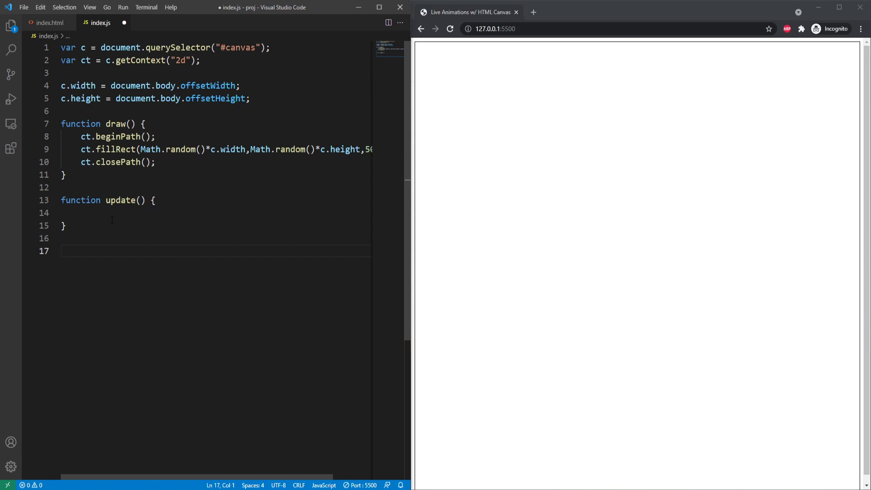
- Write setInterval(function(){ ... }, 10) below update() with the callback body on its own lines
text(setInterval)
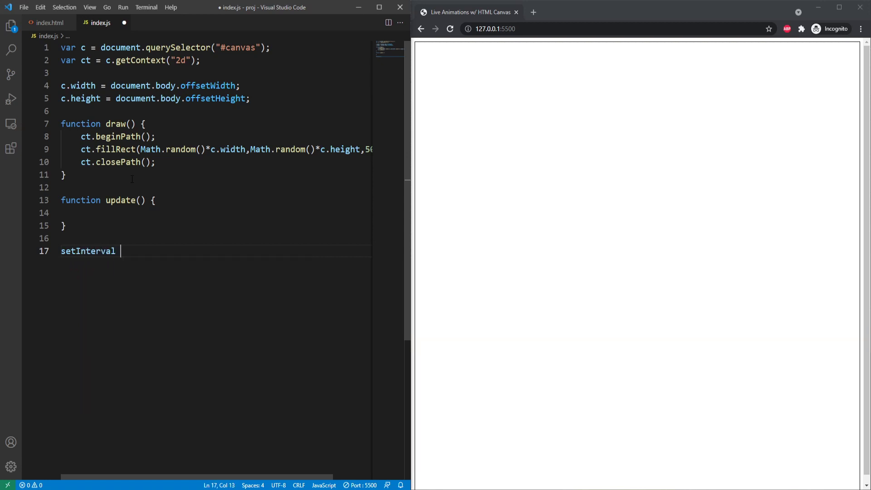
text(()
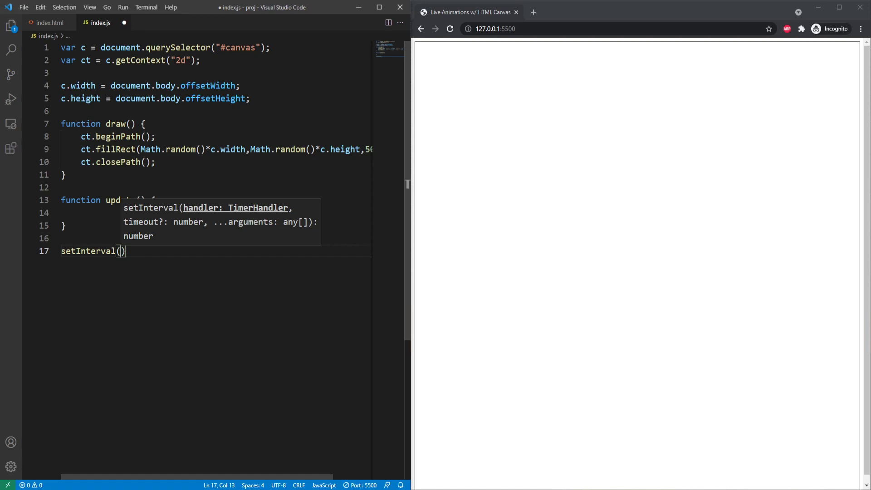
text(function())
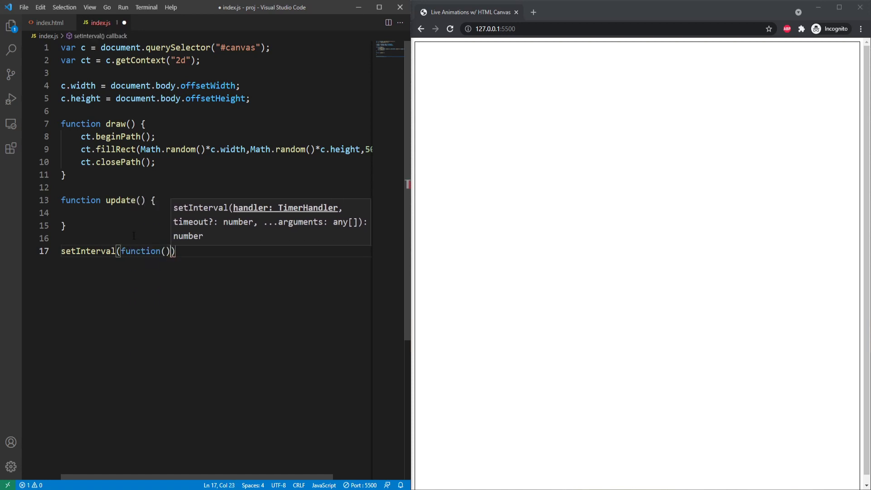
text({})
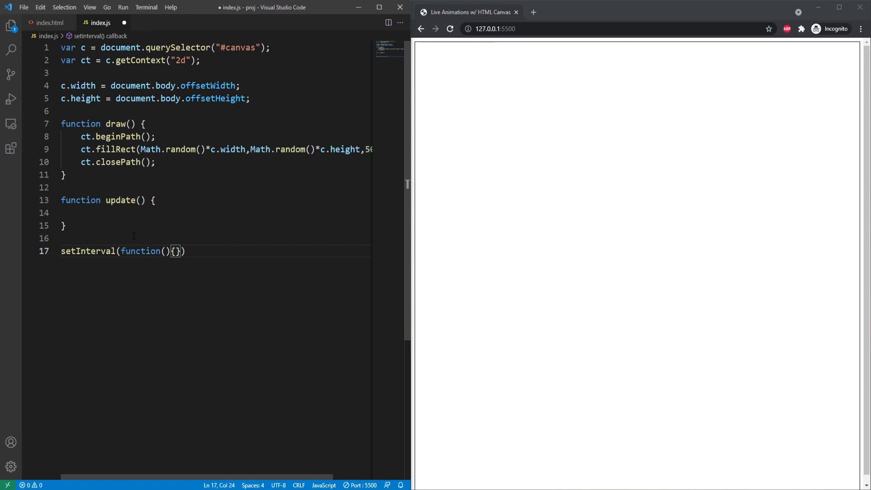
key(Enter)
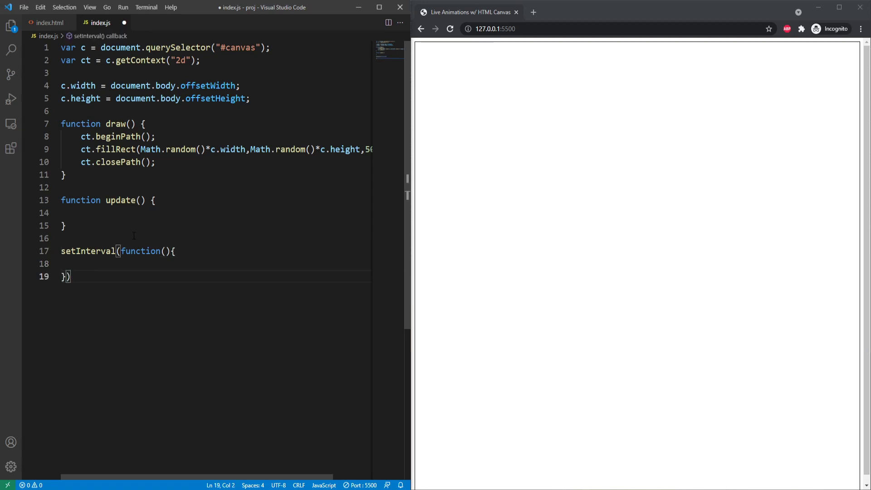
text(,␣)
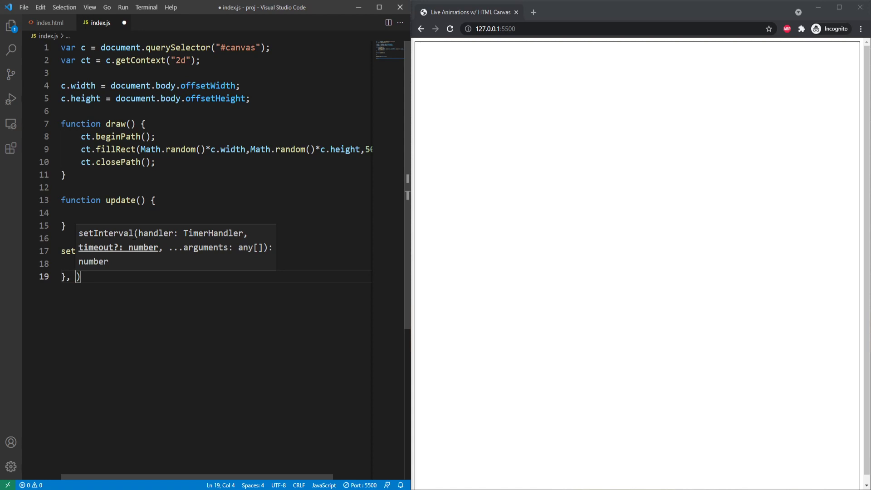
text(10)
click(214, 263)
text(// clear)
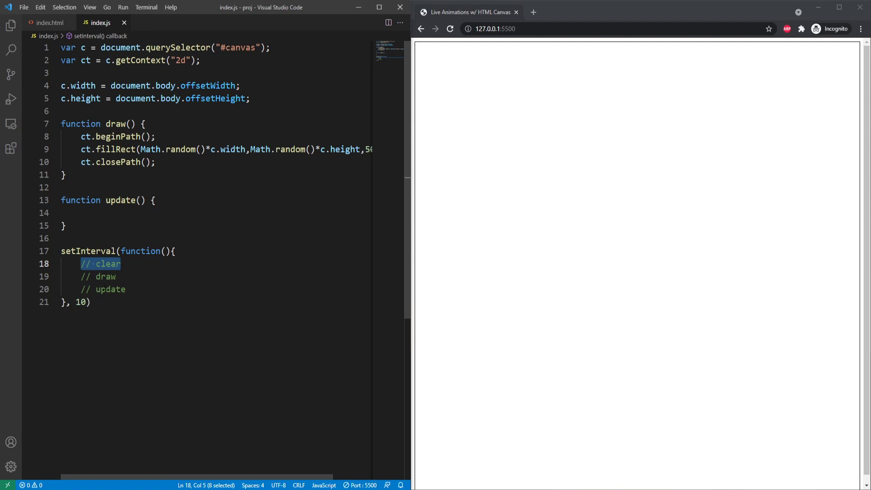
- Replace the draw and update placeholder comments with draw(); and update(); calls
click(117, 277)
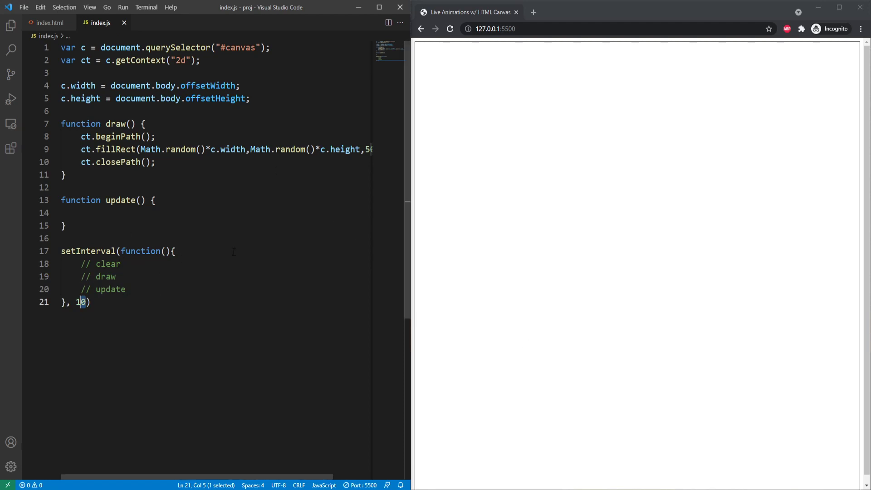
click(105, 263)
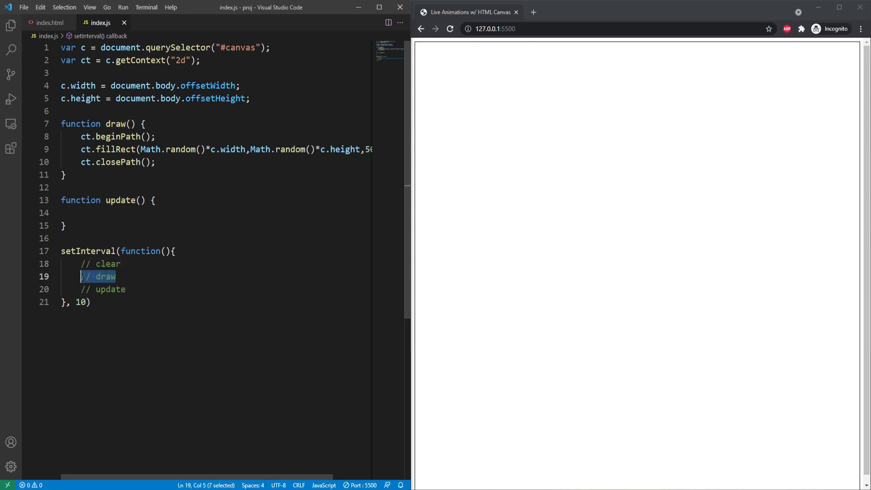
text(draw();)
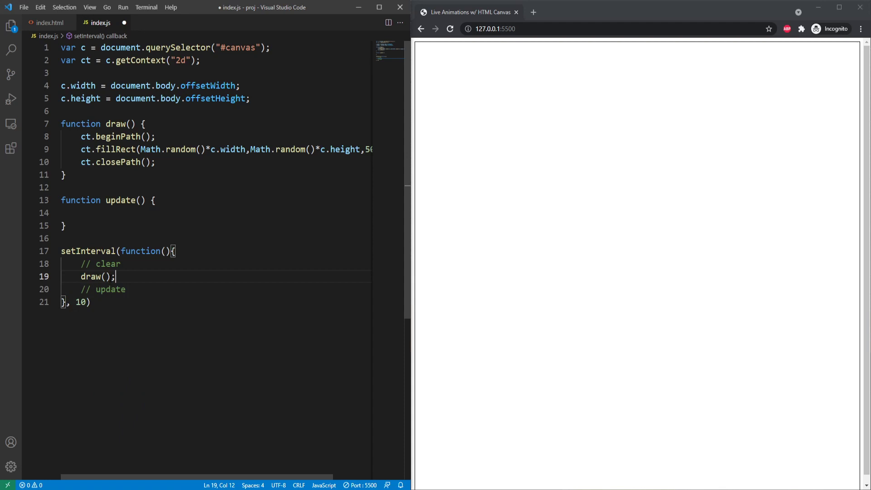
text(updat)
click(216, 263)
text(c)
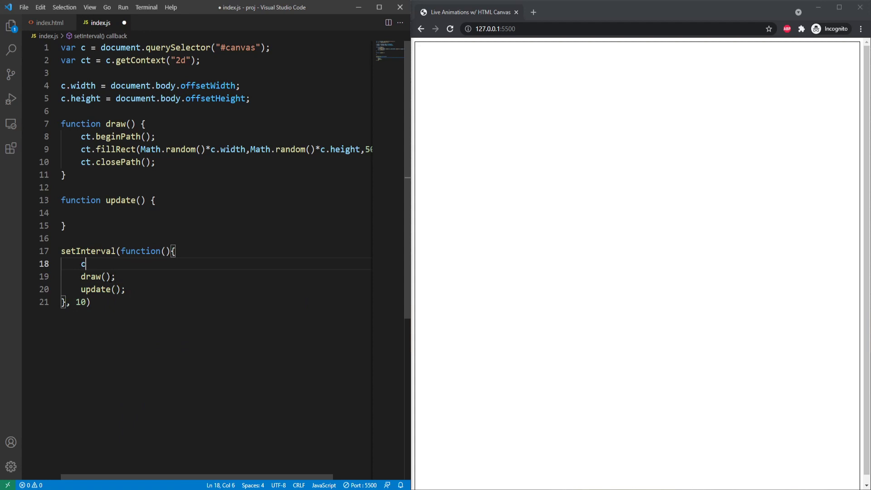
- Clear the whole canvas each tick with ct.clearRect(0,0,c.width,c.height);
text(t.clearRec)
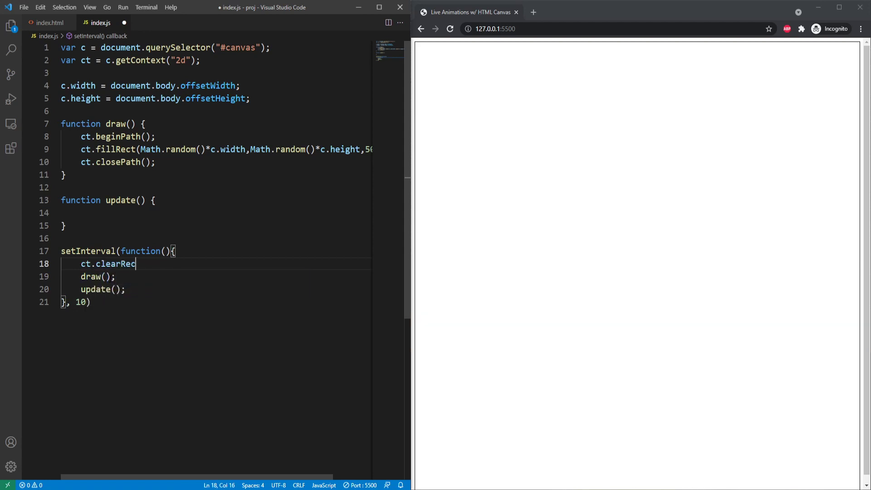
text(t()
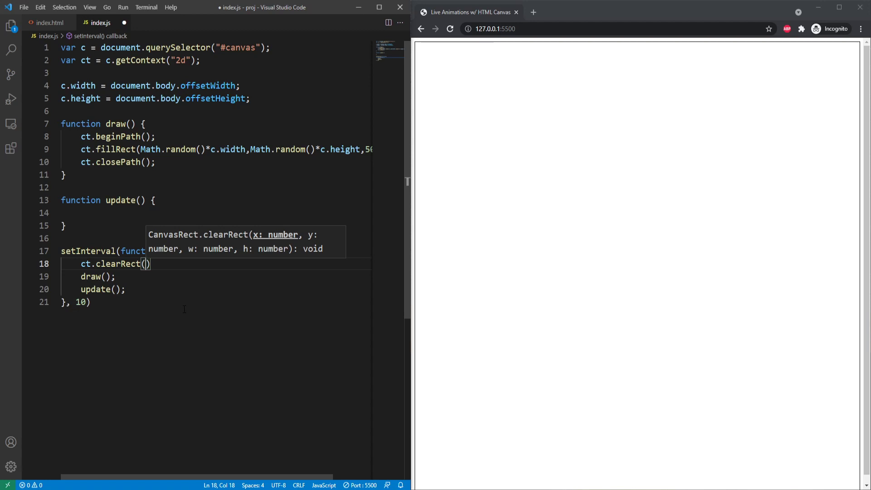
text(0,0,)
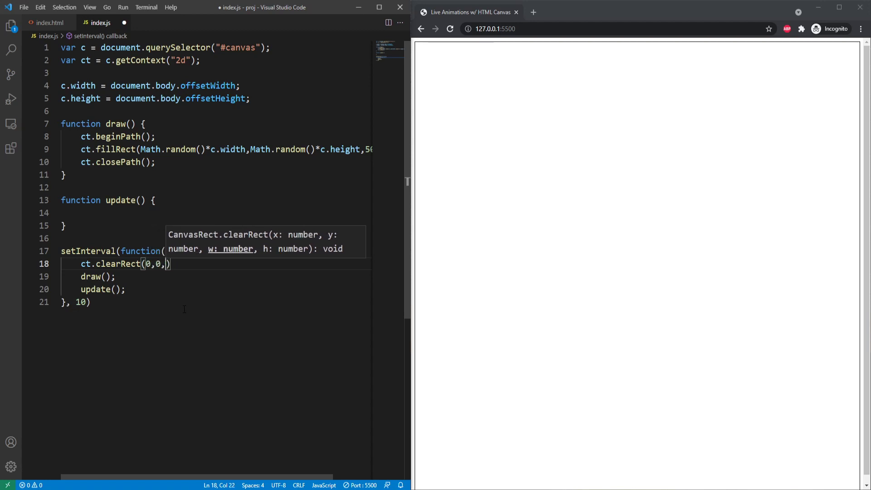
text(c.width)
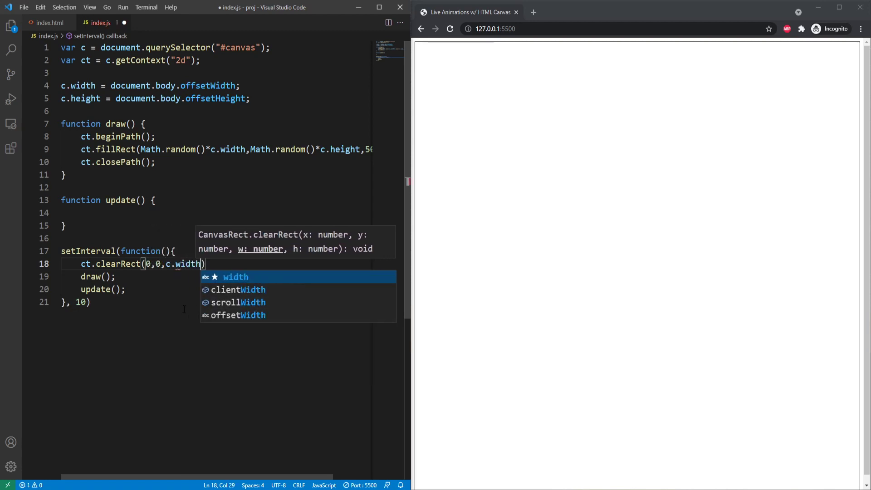
text(,c.height)
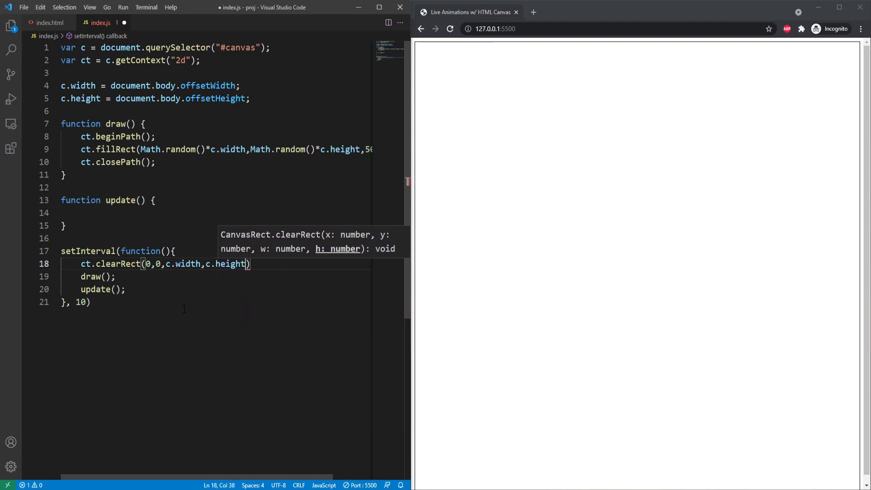
text(;)
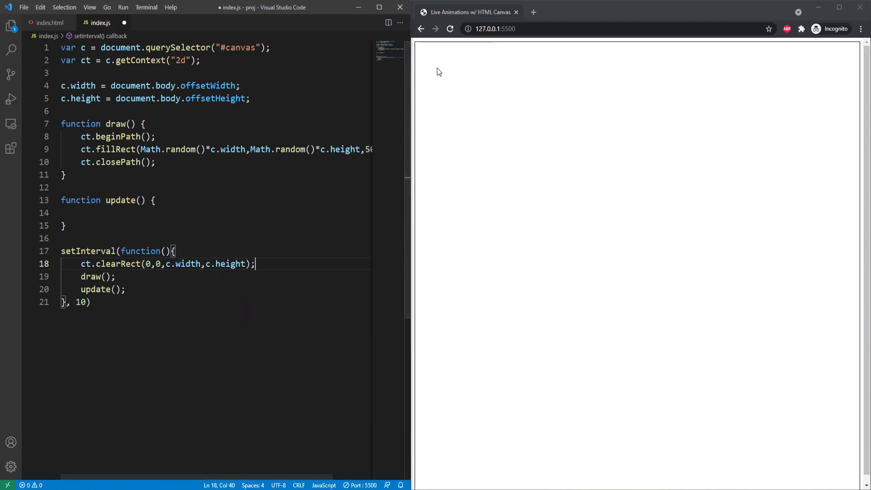
mouse_move(741, 425)
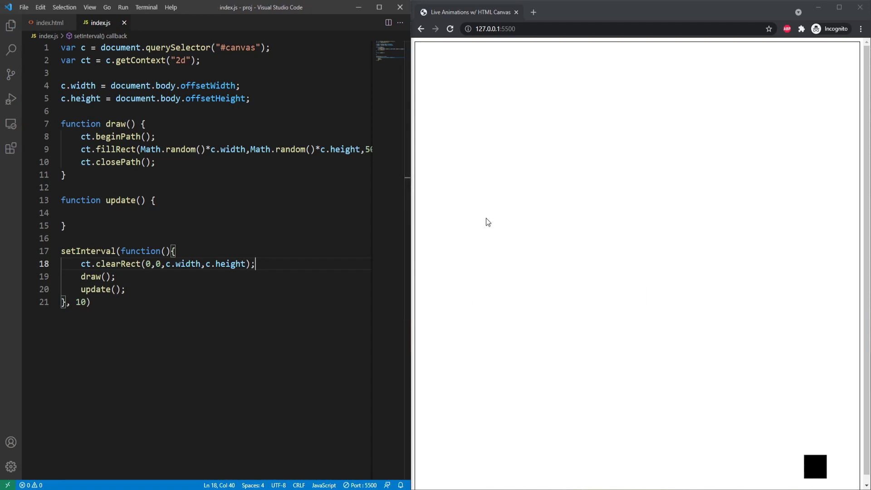
mouse_move(687, 285)
text(00)
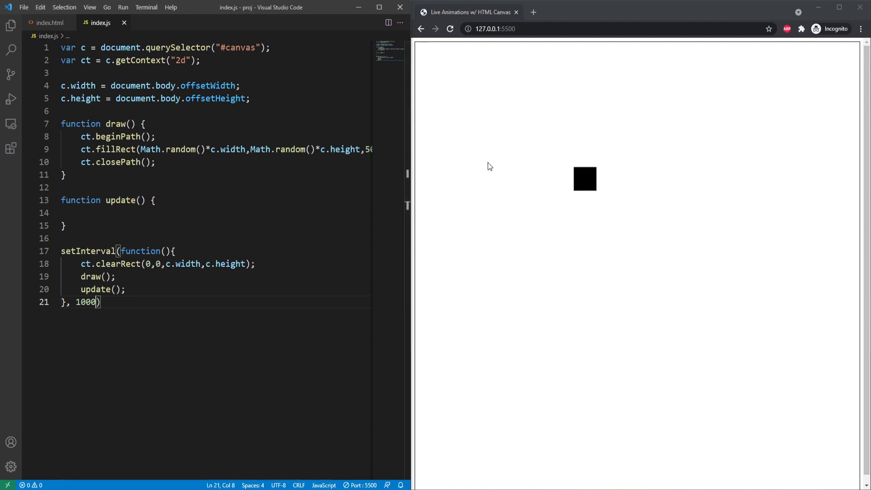
mouse_move(635, 296)
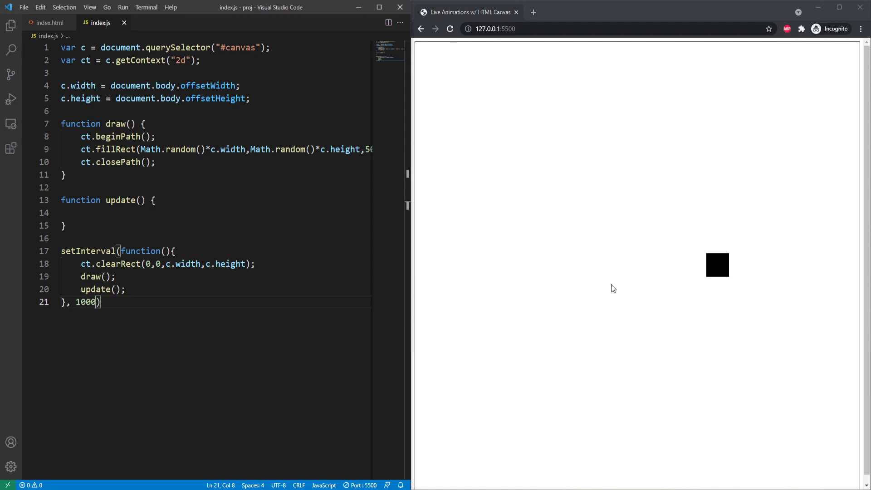
mouse_move(643, 271)
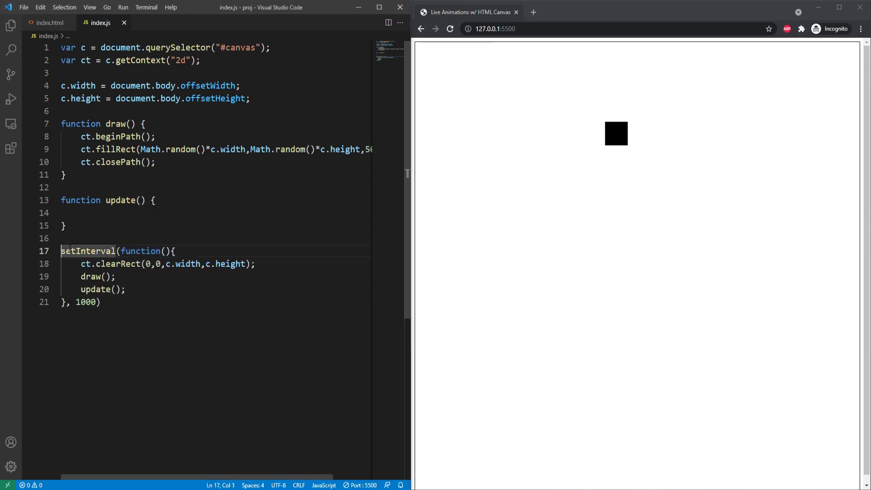
- Store the loop as var clearer = setInterval(...) and bring up the browser developer tools
text(var)
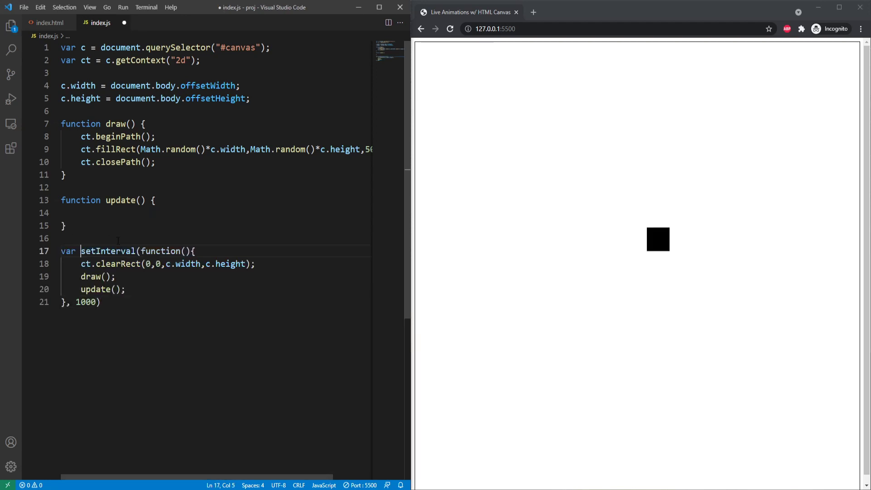
text(clearer =)
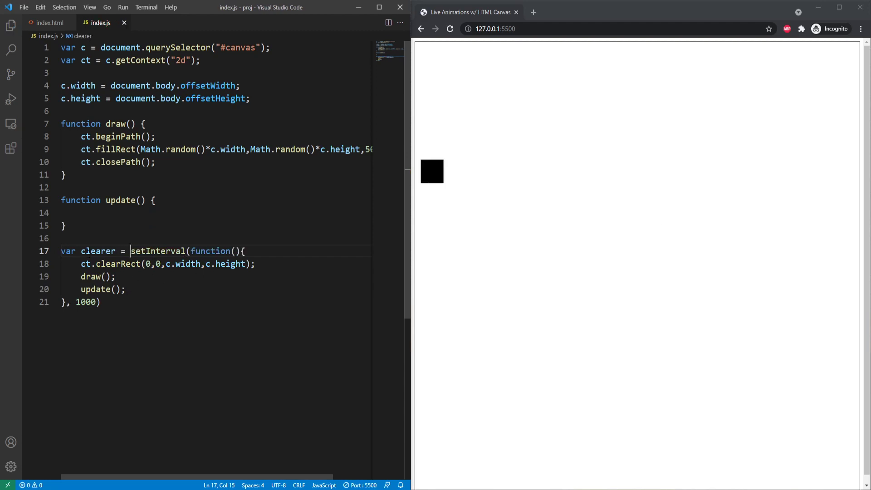
key(F12)
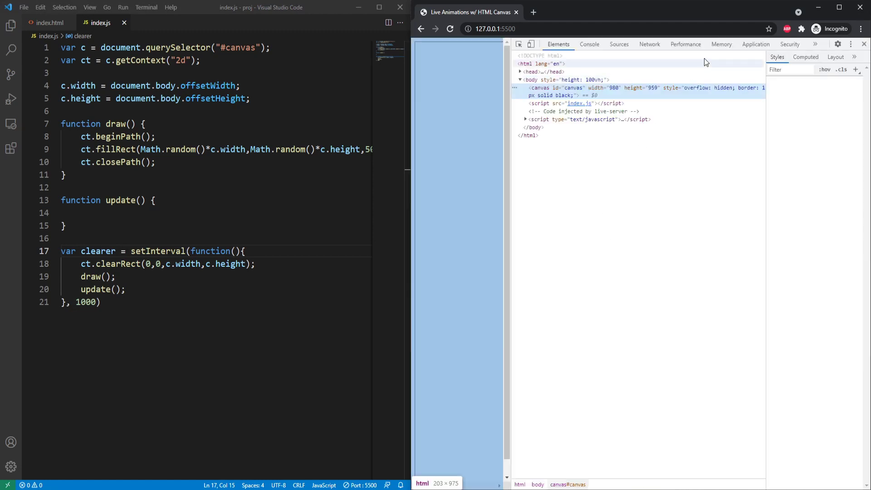
- Run clearInterval(clearer) in the Console so the black square stays put
click(589, 44)
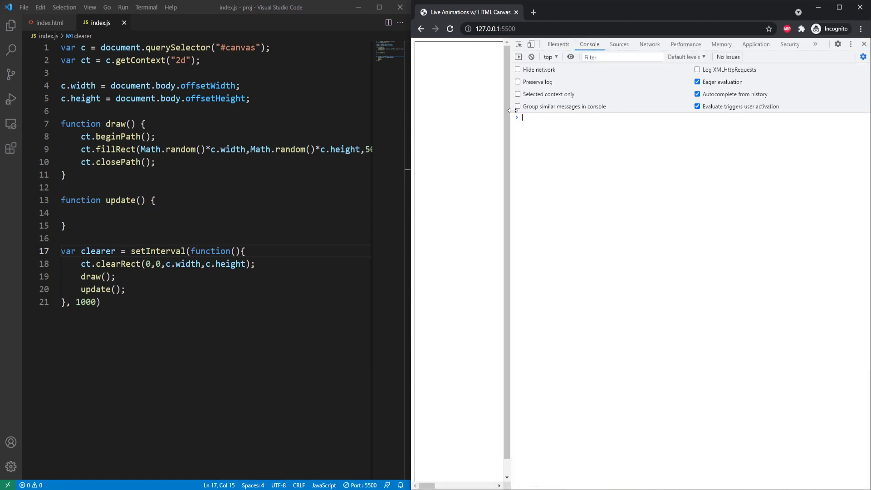
text(clearInterval)
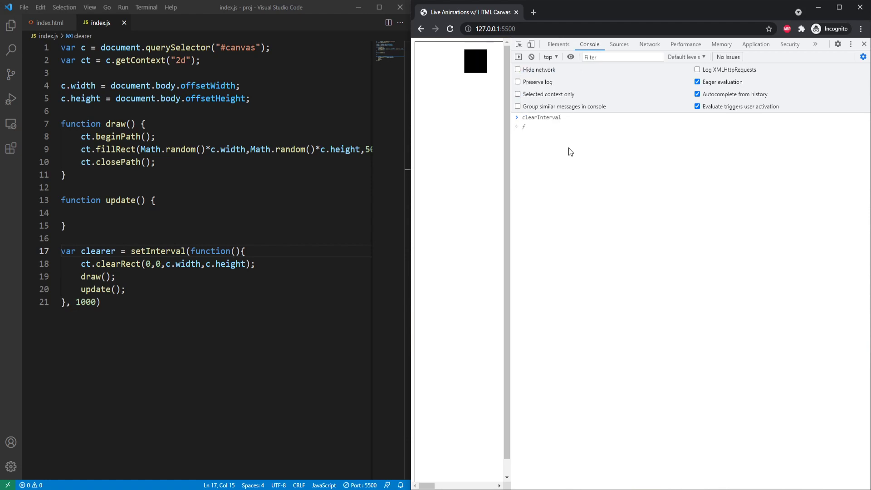
text(clearInterval(clear)
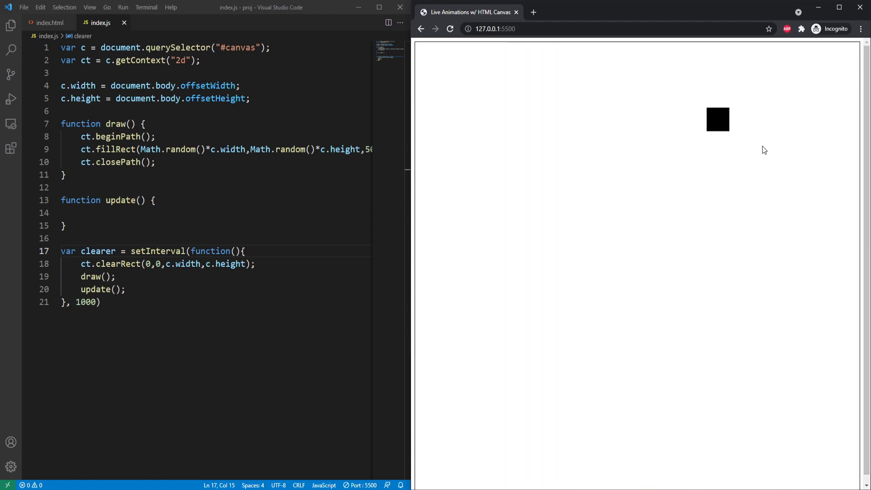
mouse_move(730, 147)
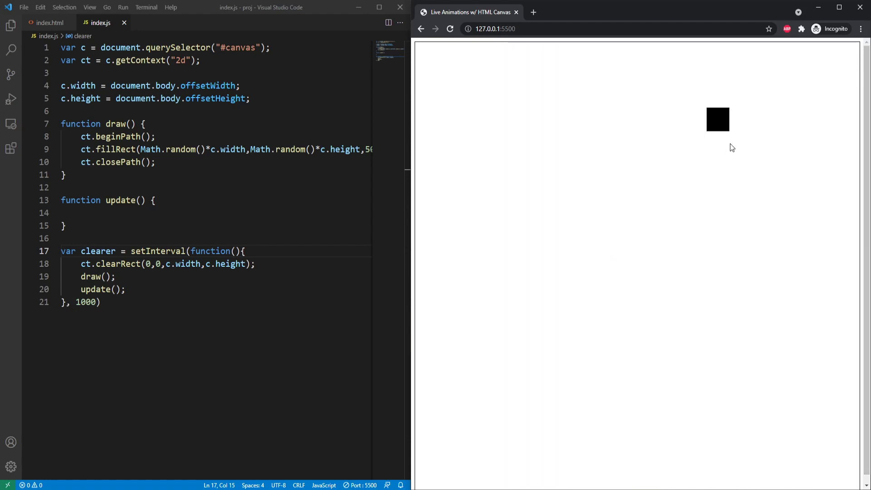
mouse_move(660, 398)
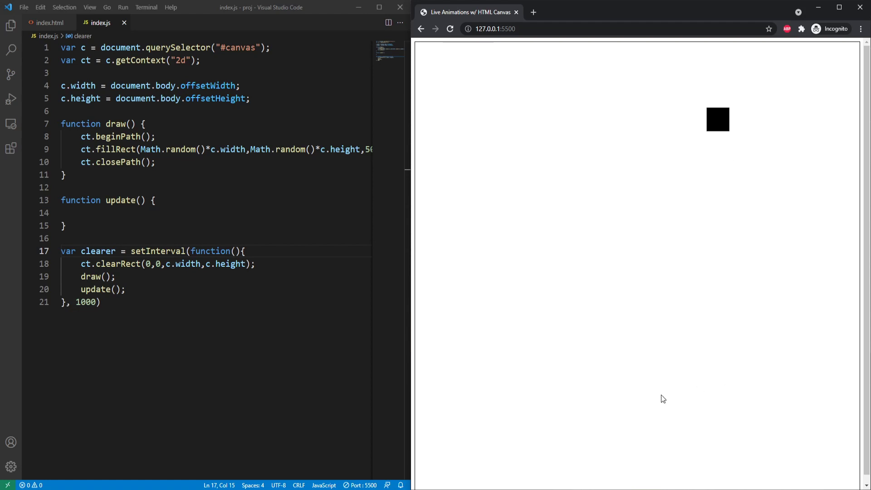
mouse_move(594, 176)
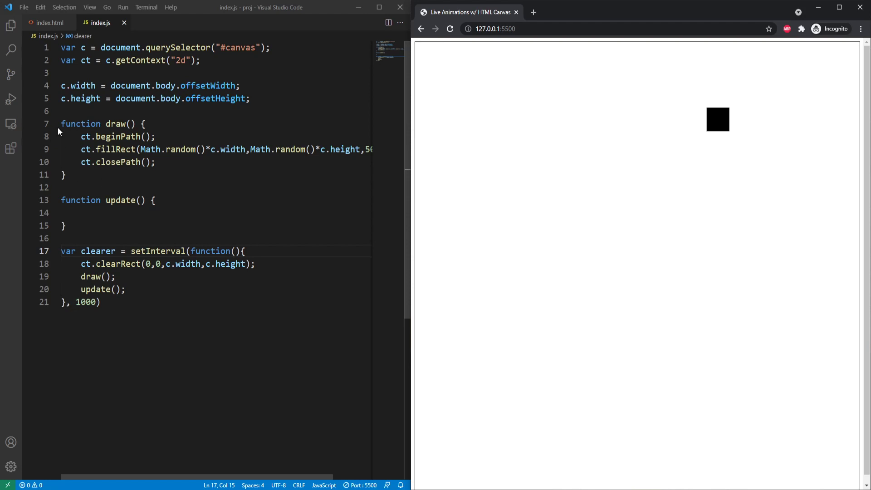
mouse_move(596, 90)
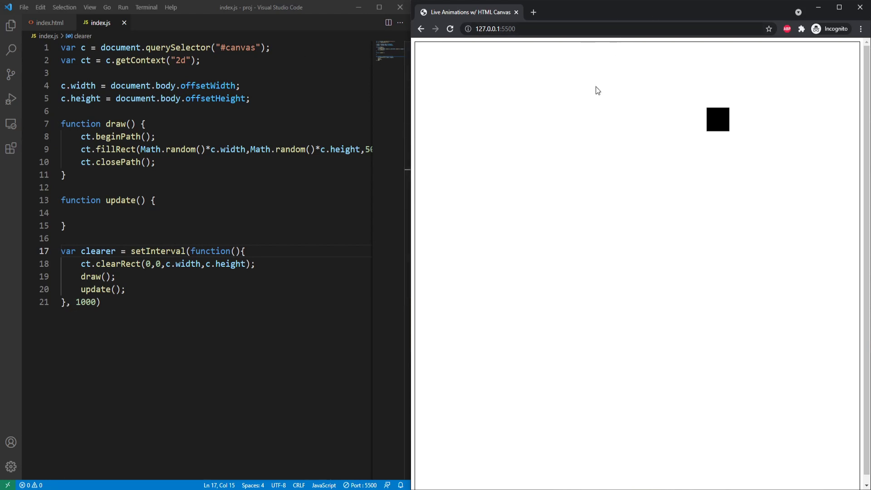